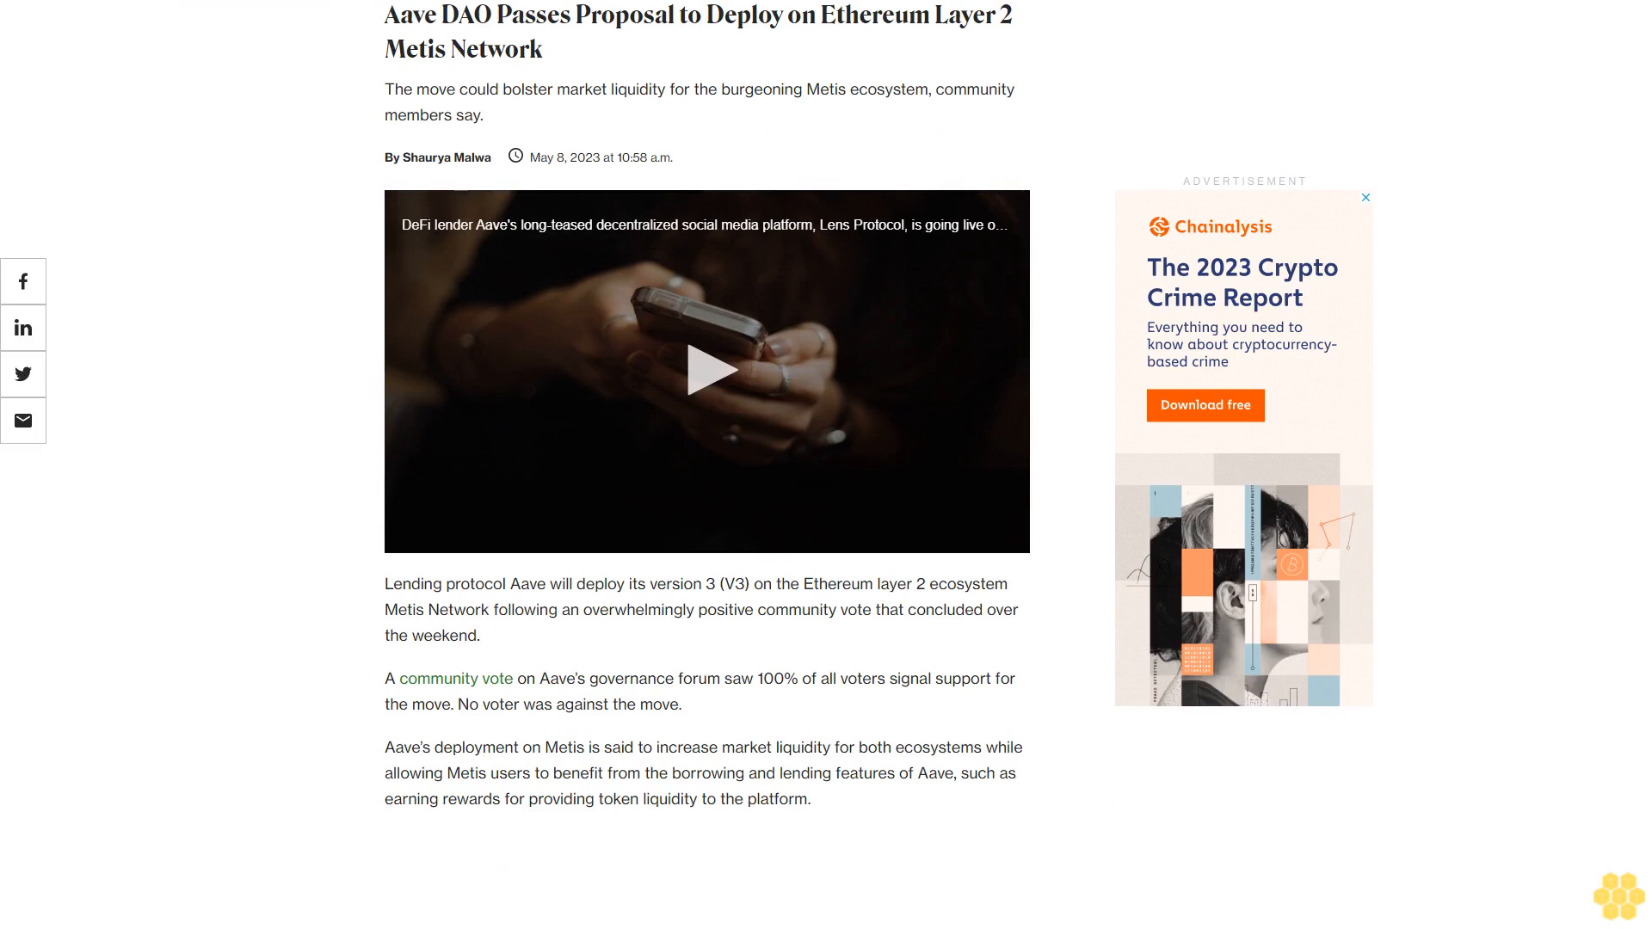
pyautogui.scroll(-3)
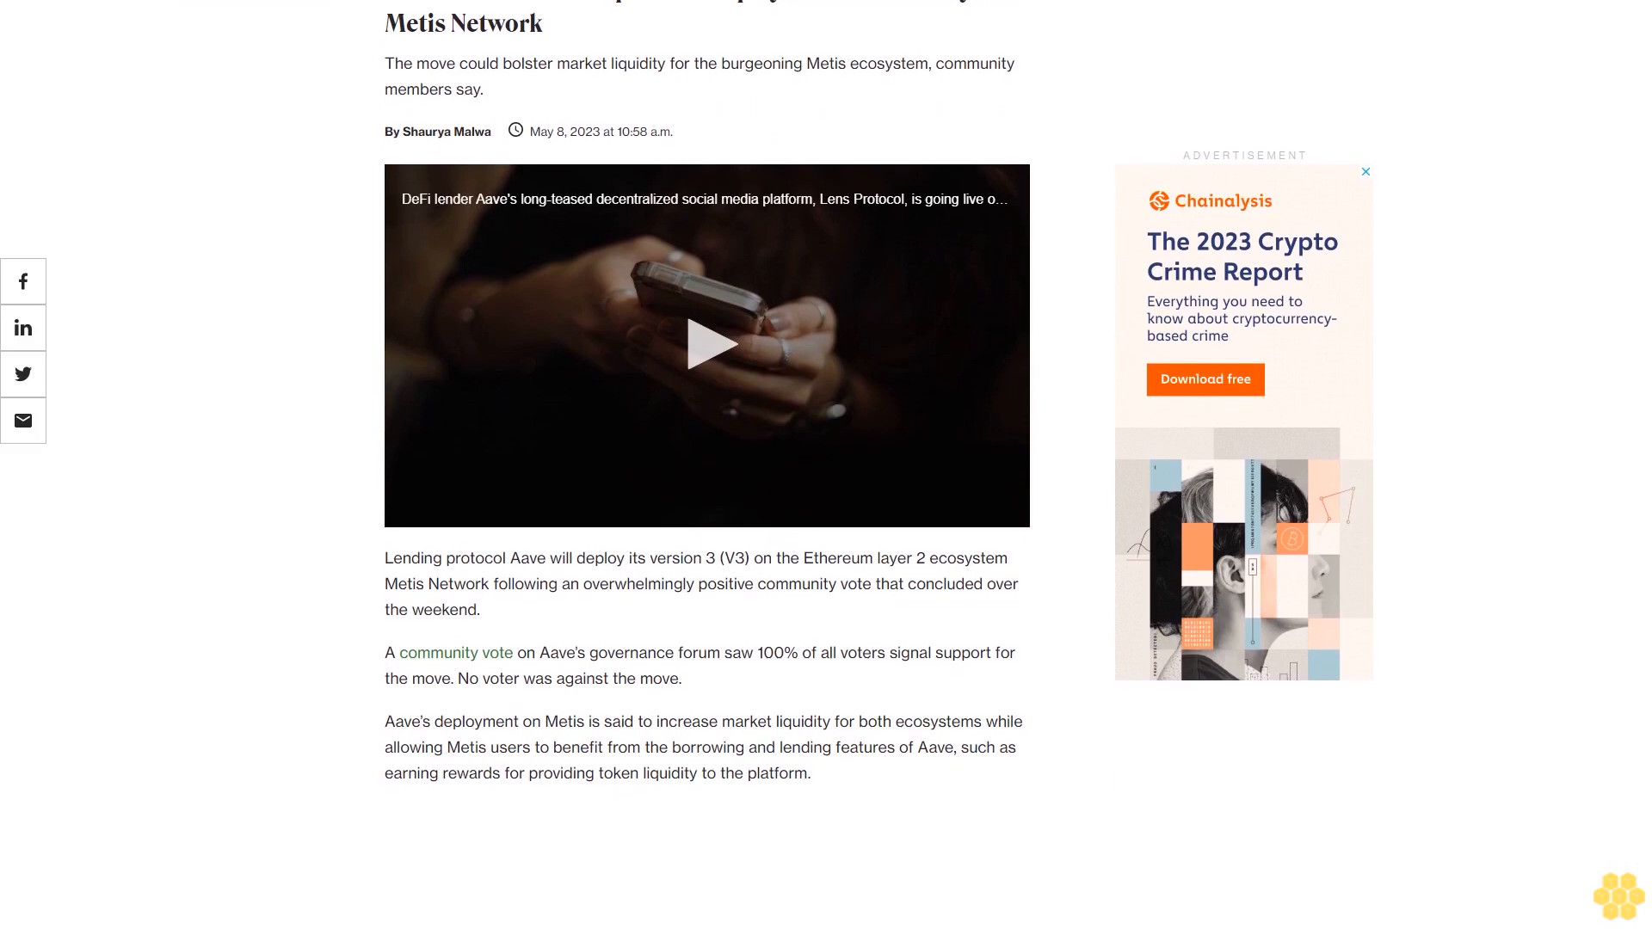
pyautogui.scroll(-3)
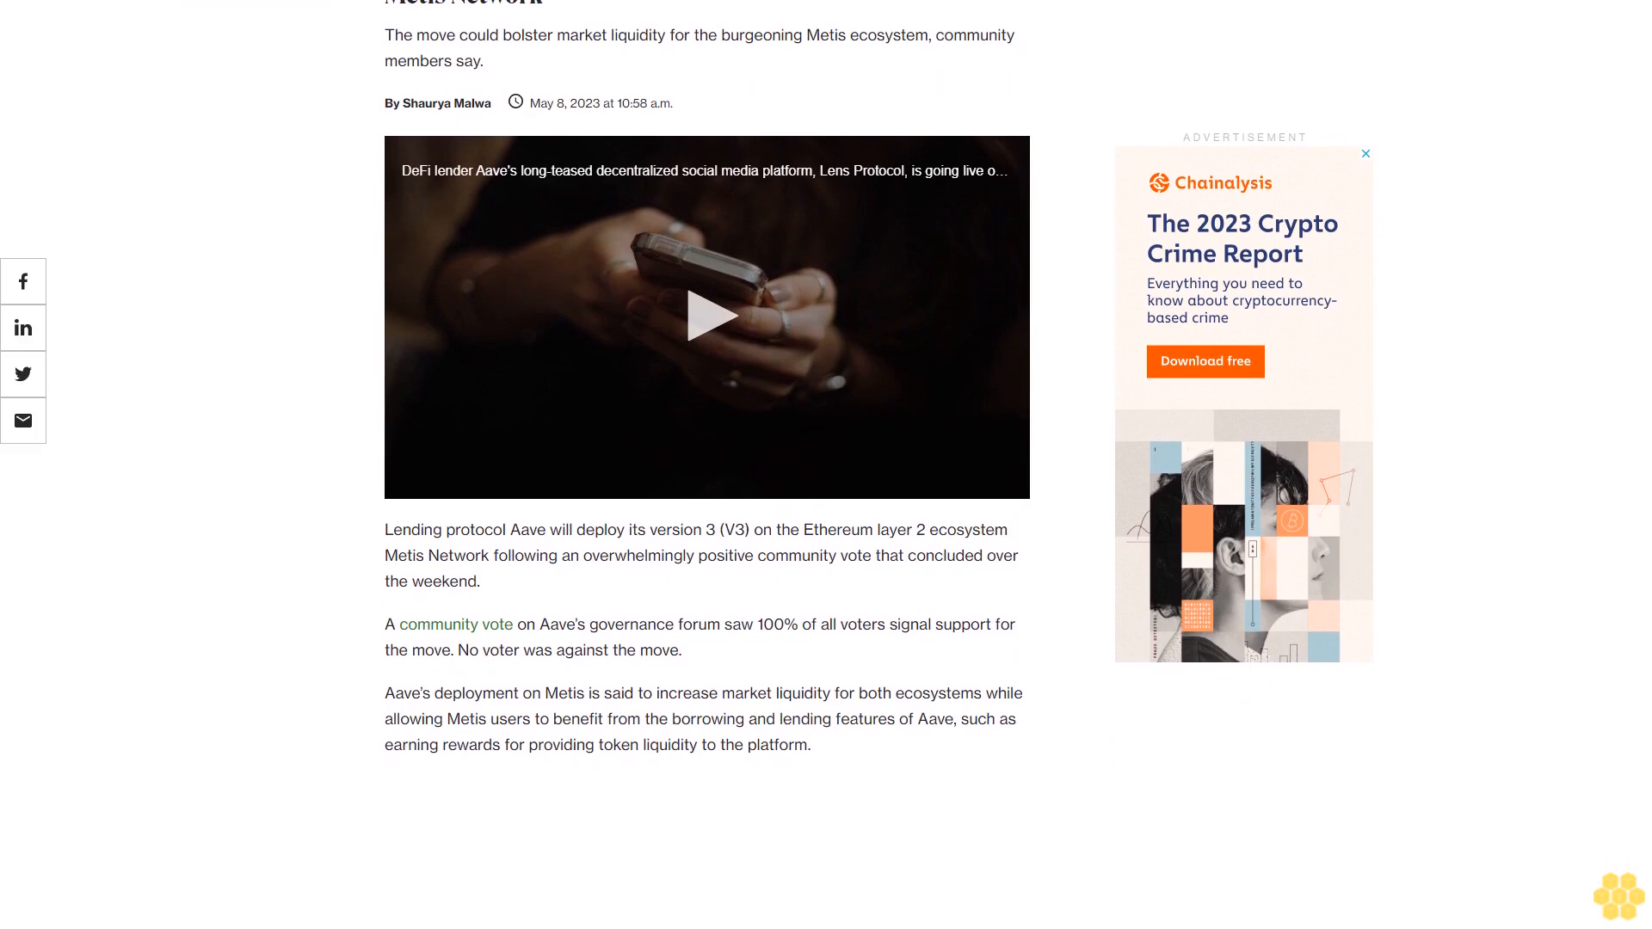
pyautogui.scroll(-3)
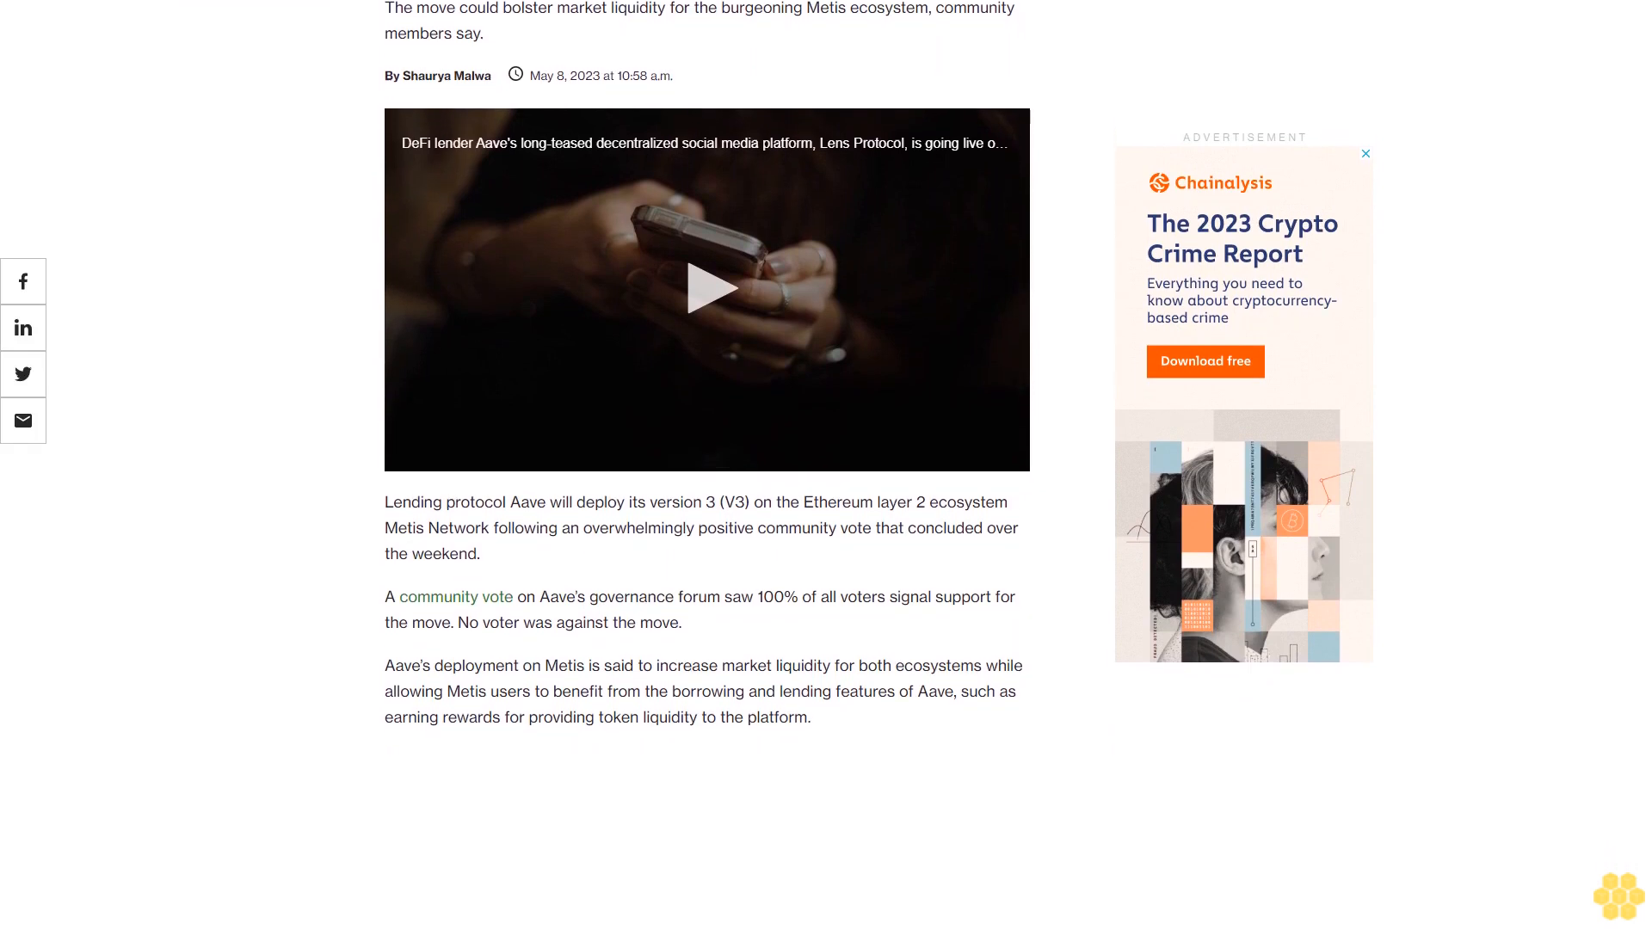
pyautogui.scroll(-3)
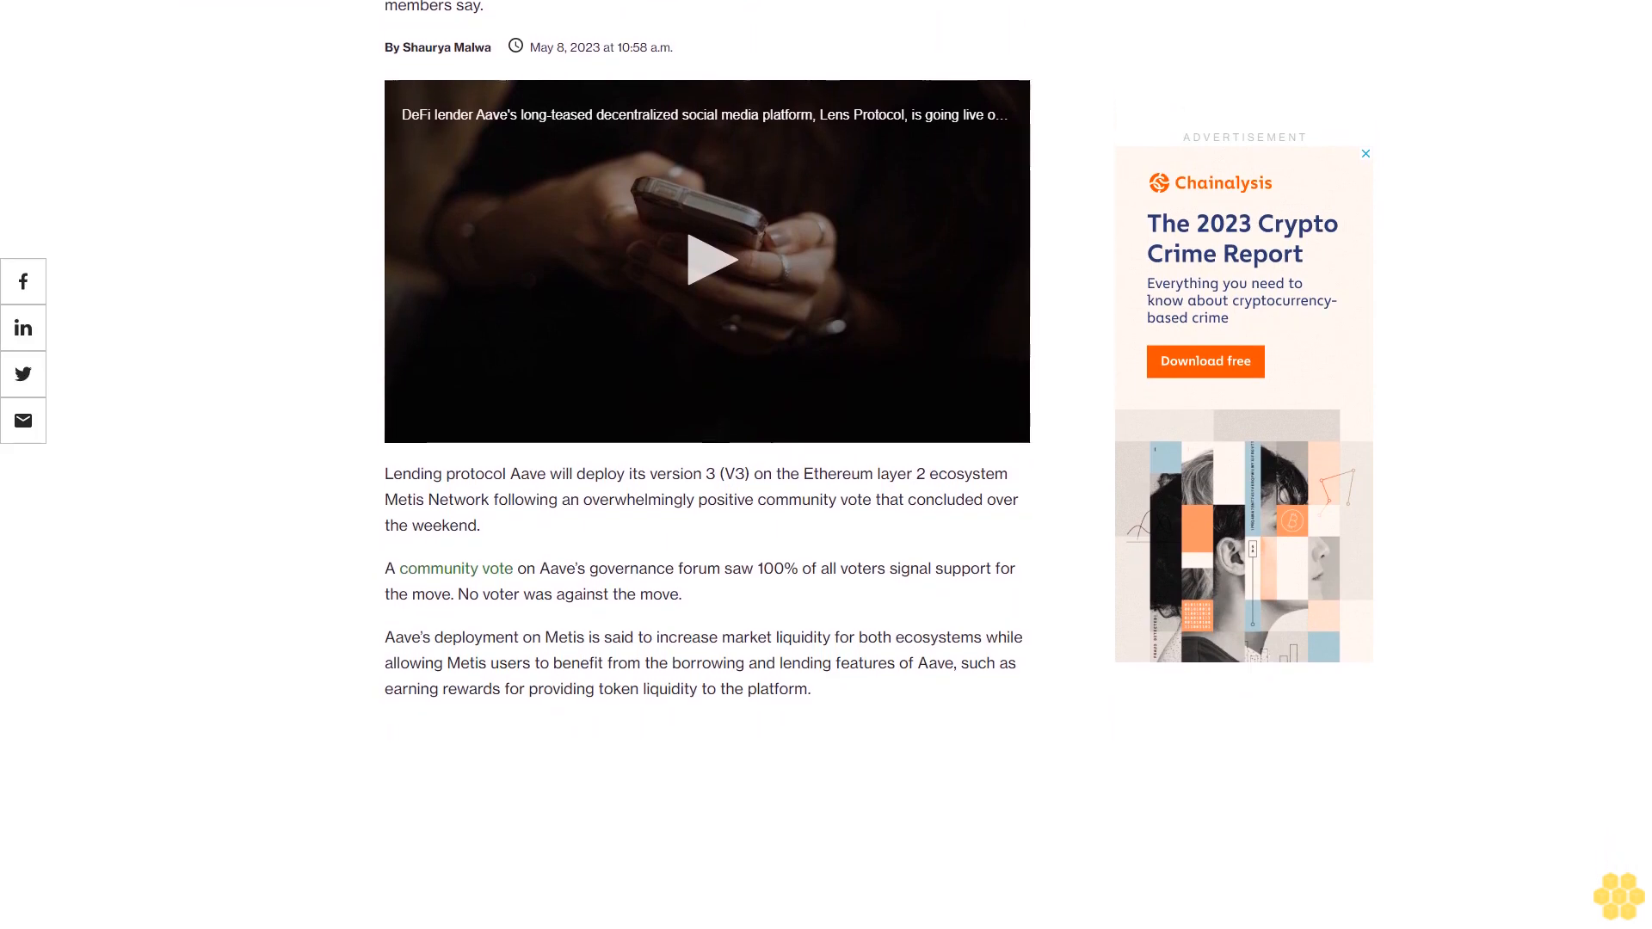
pyautogui.scroll(-3)
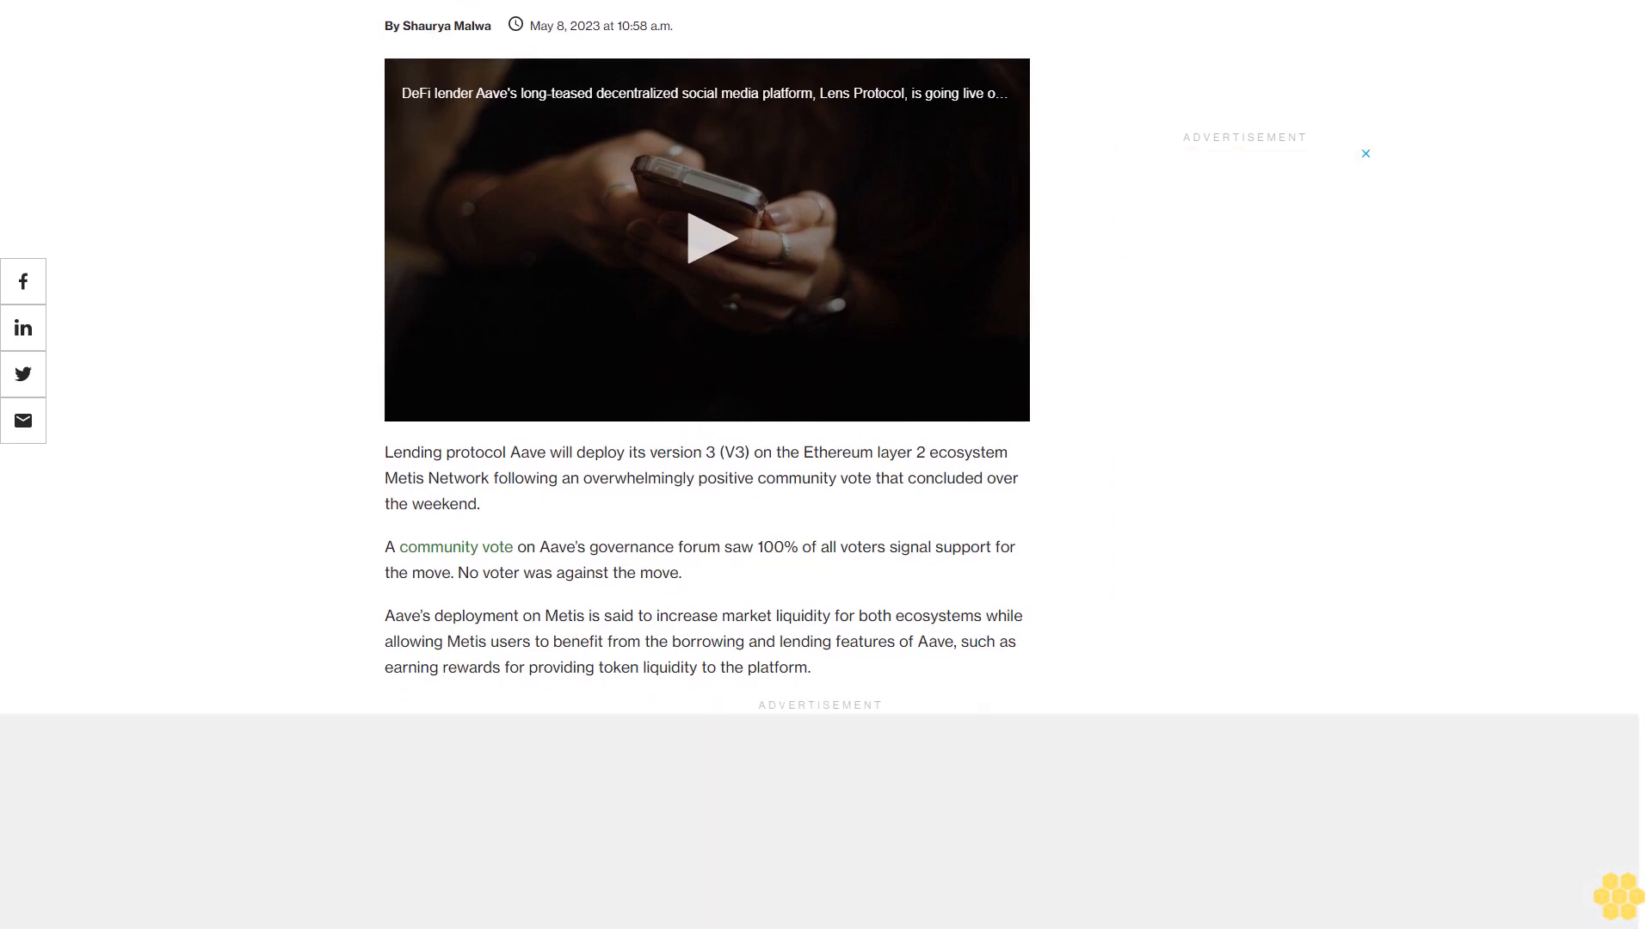
pyautogui.scroll(-3)
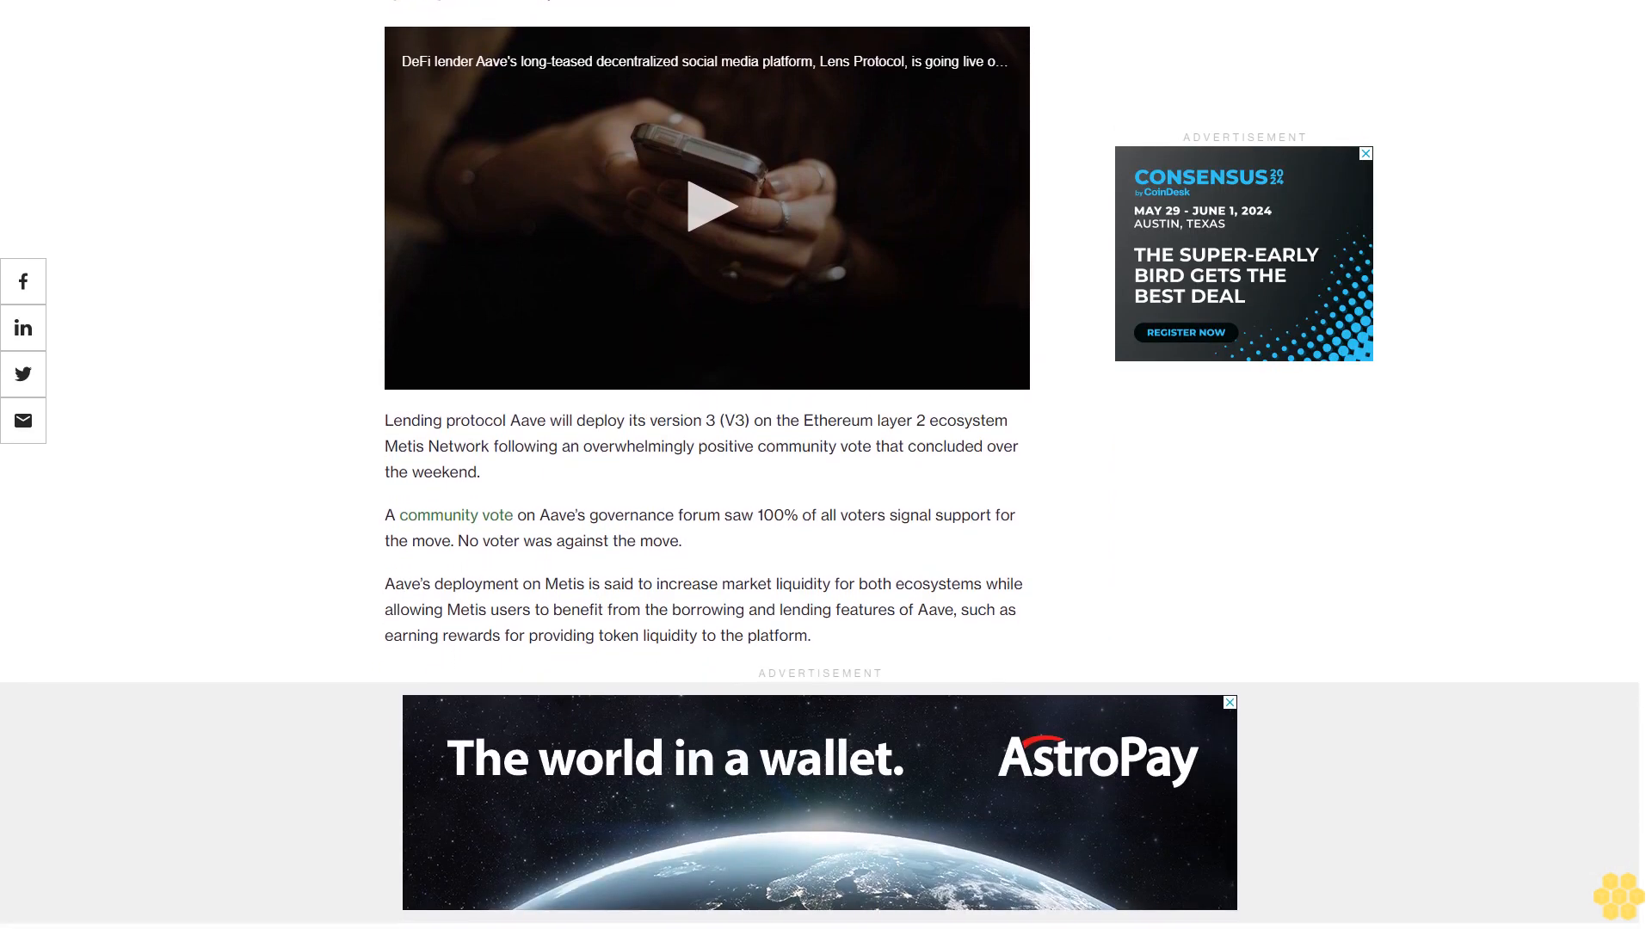
pyautogui.scroll(-3)
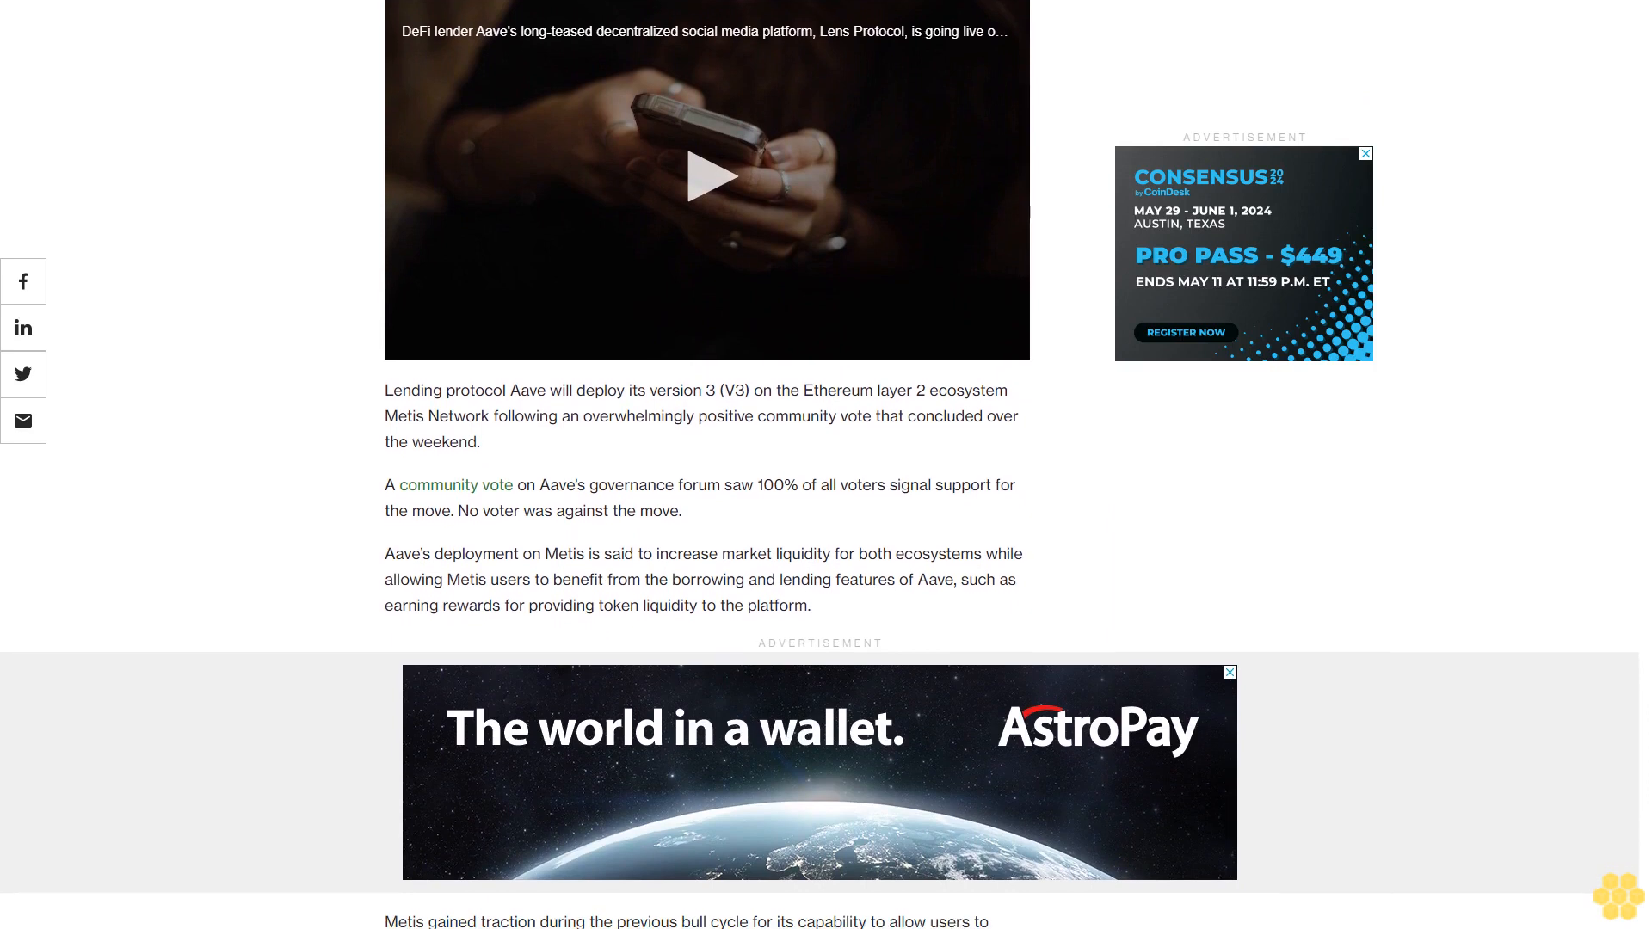
pyautogui.scroll(-3)
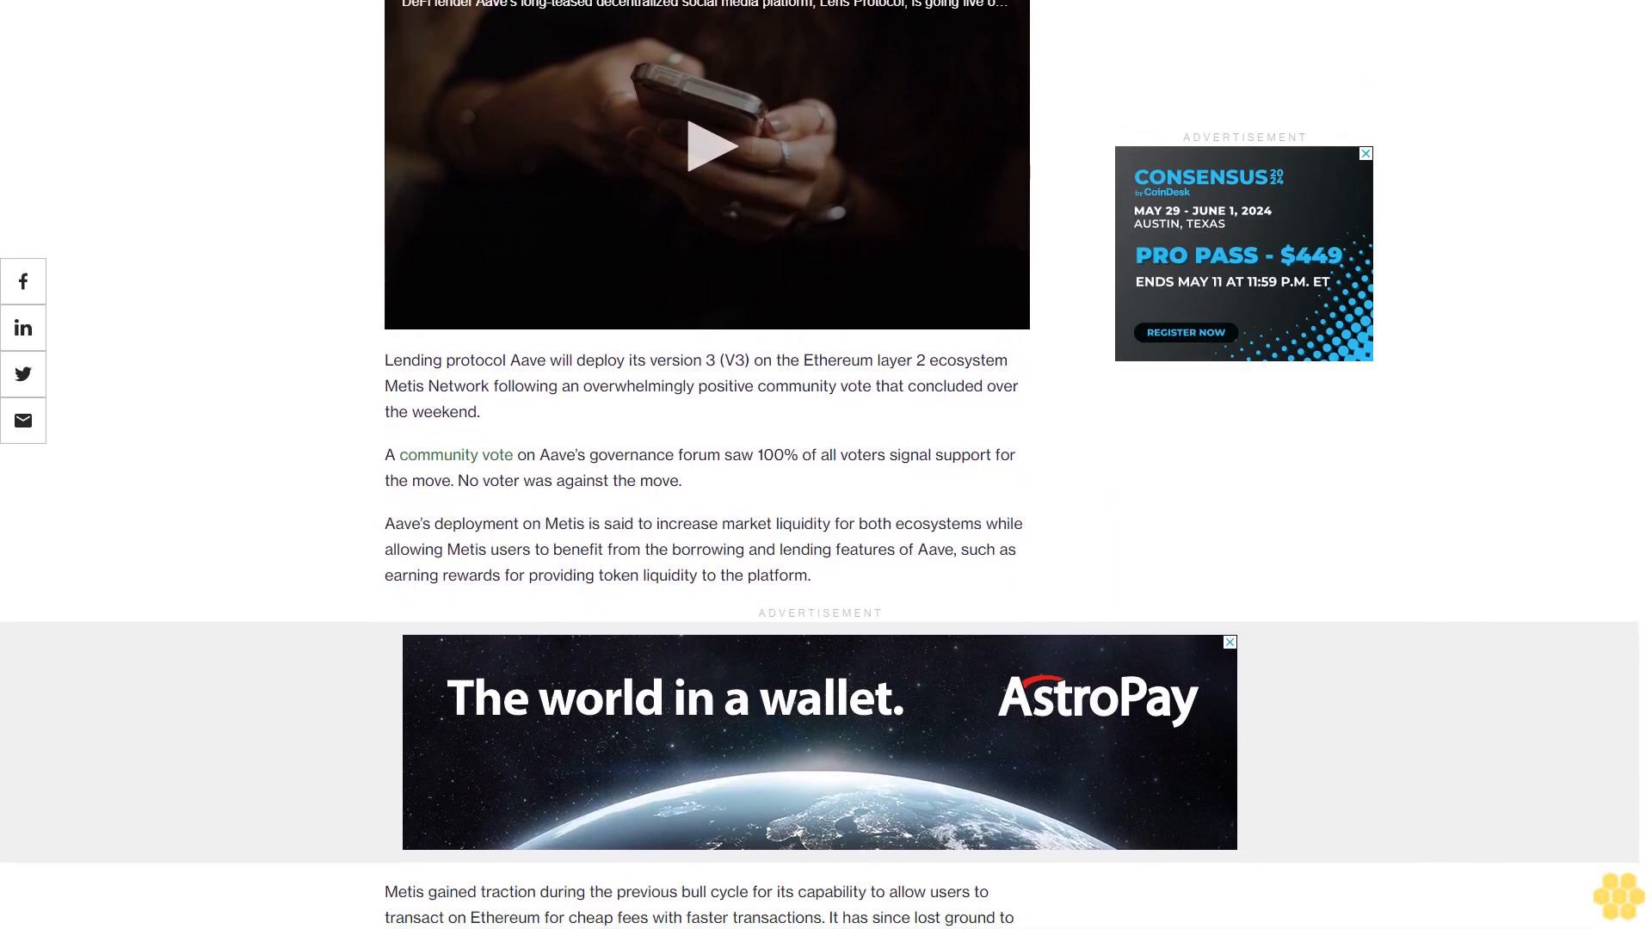
pyautogui.scroll(-3)
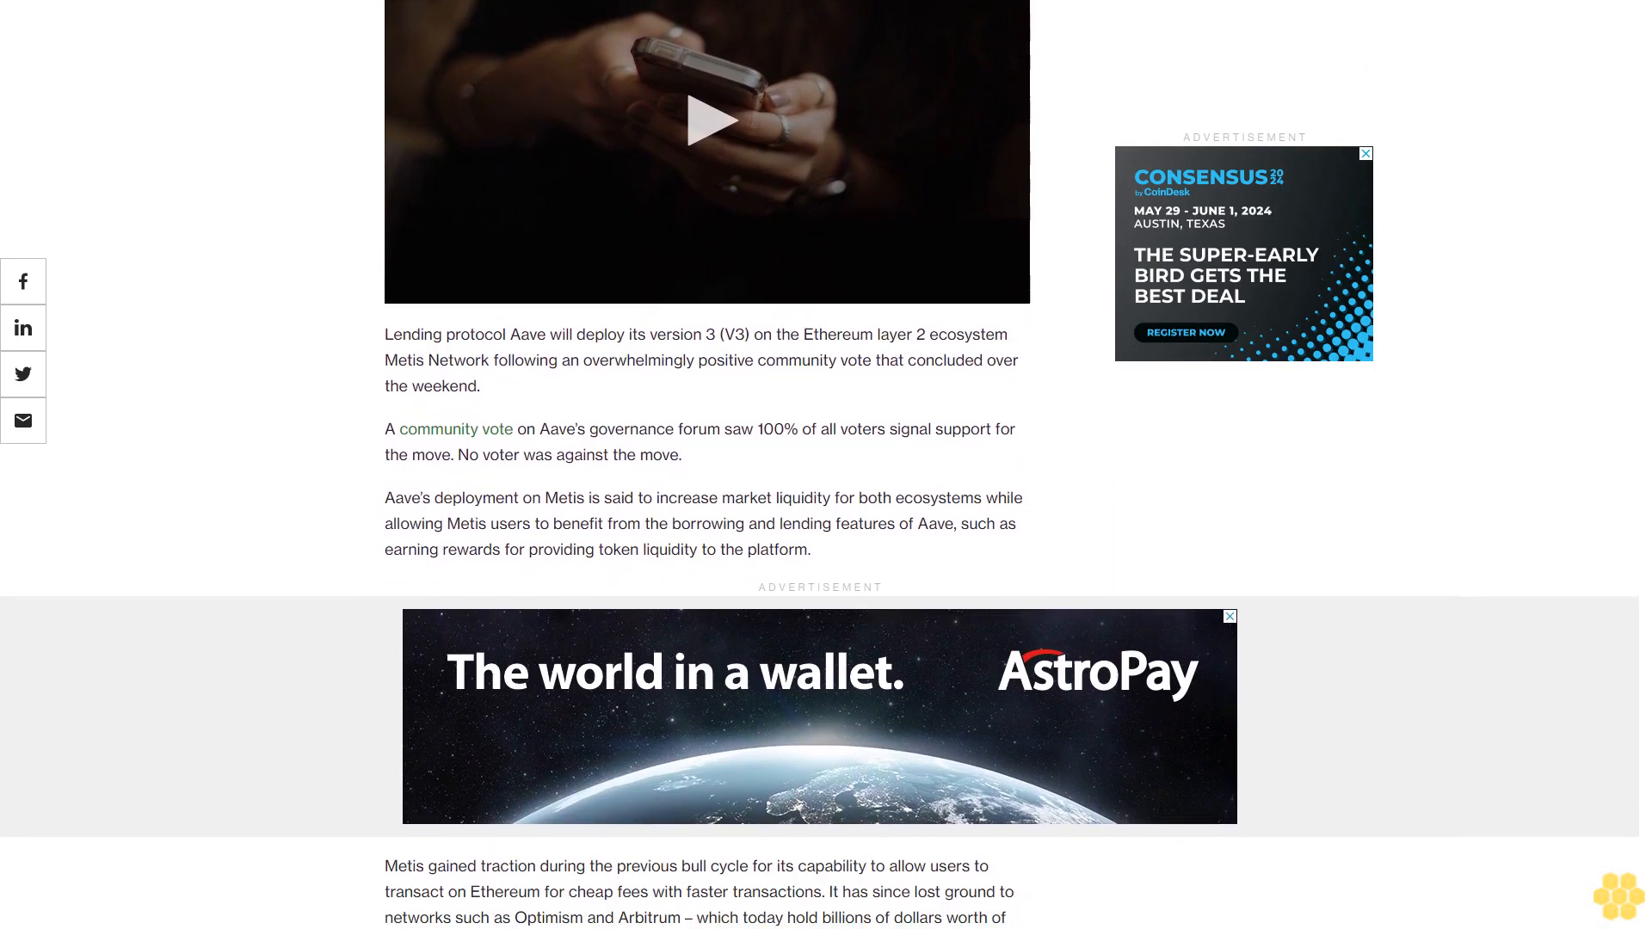
pyautogui.scroll(-3)
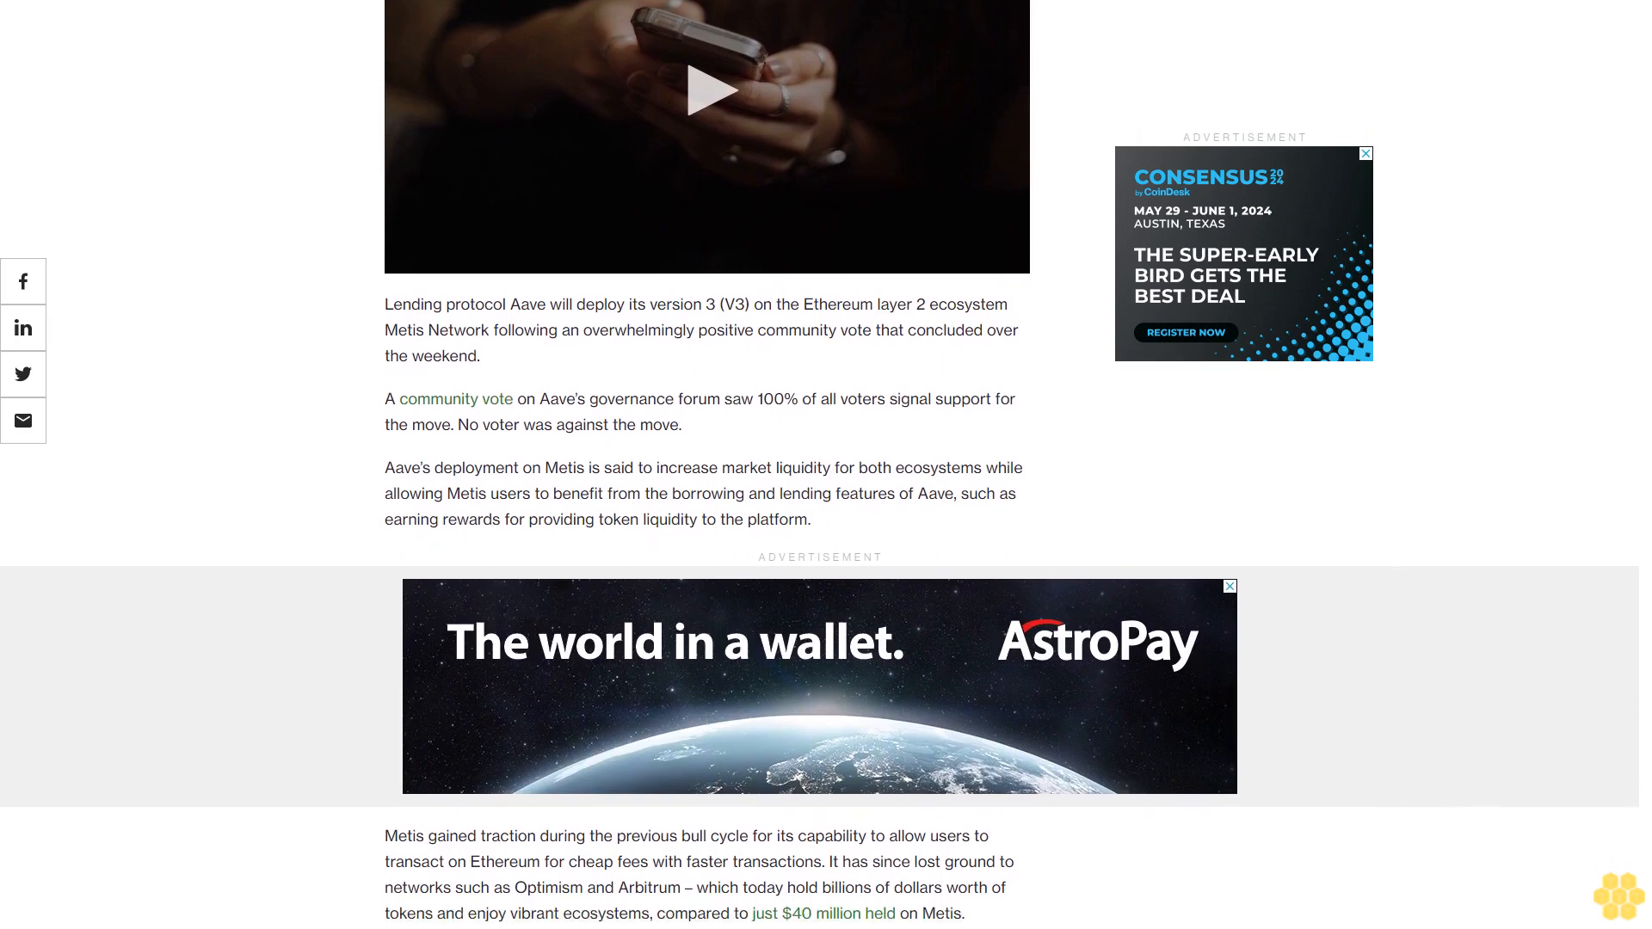
pyautogui.scroll(-3)
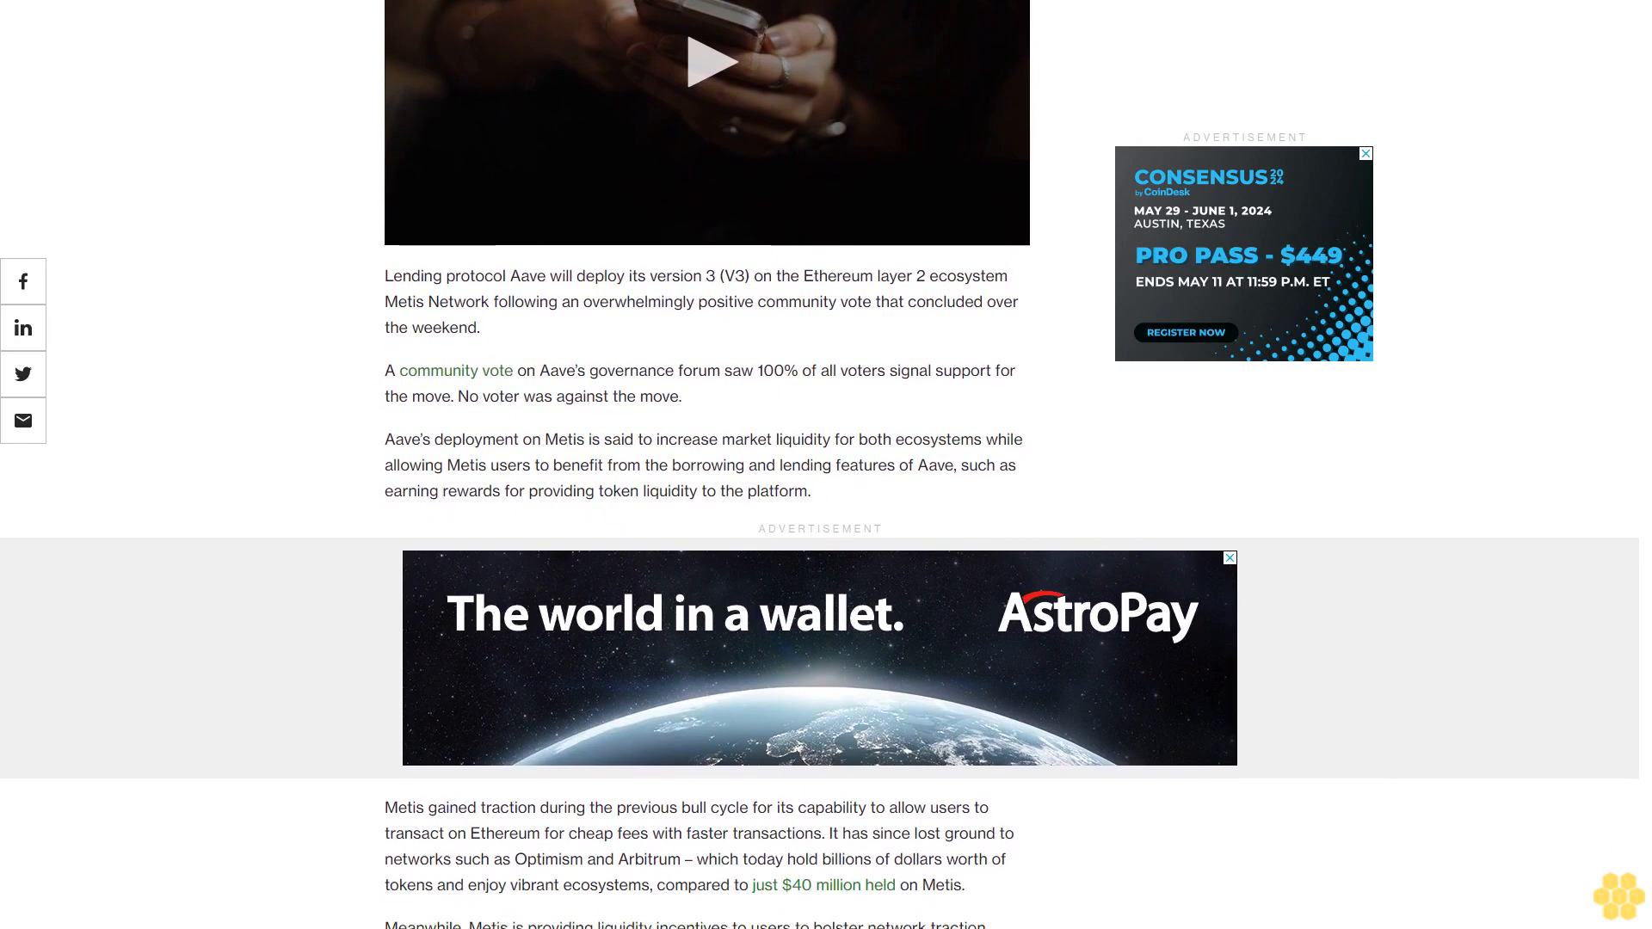
pyautogui.scroll(-3)
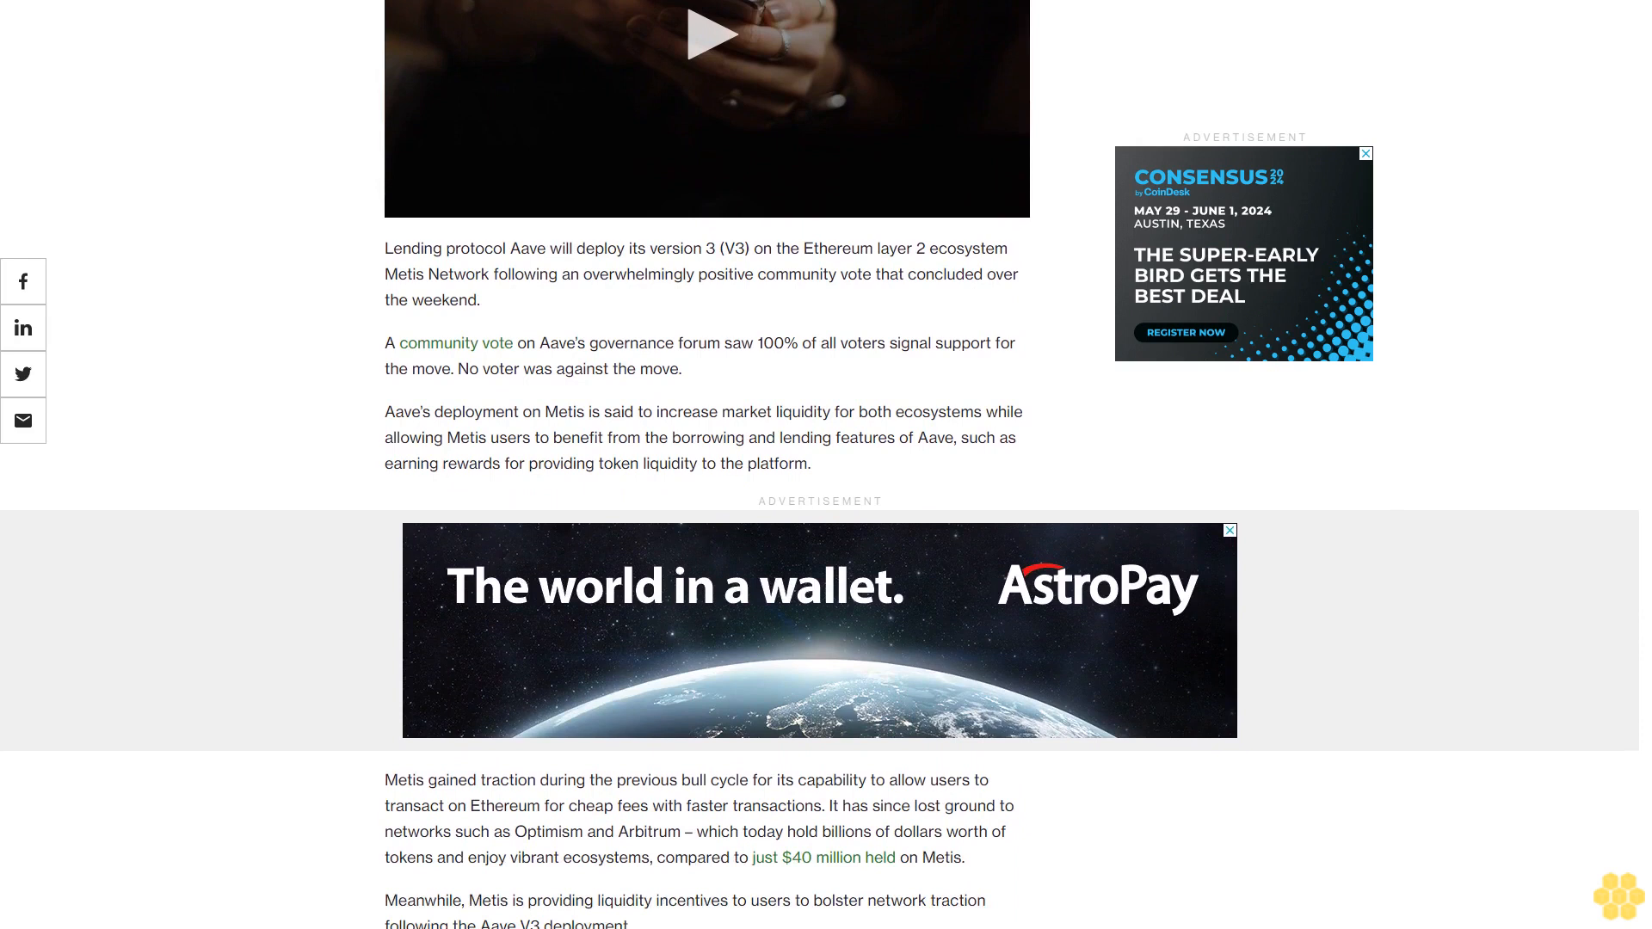
pyautogui.scroll(-3)
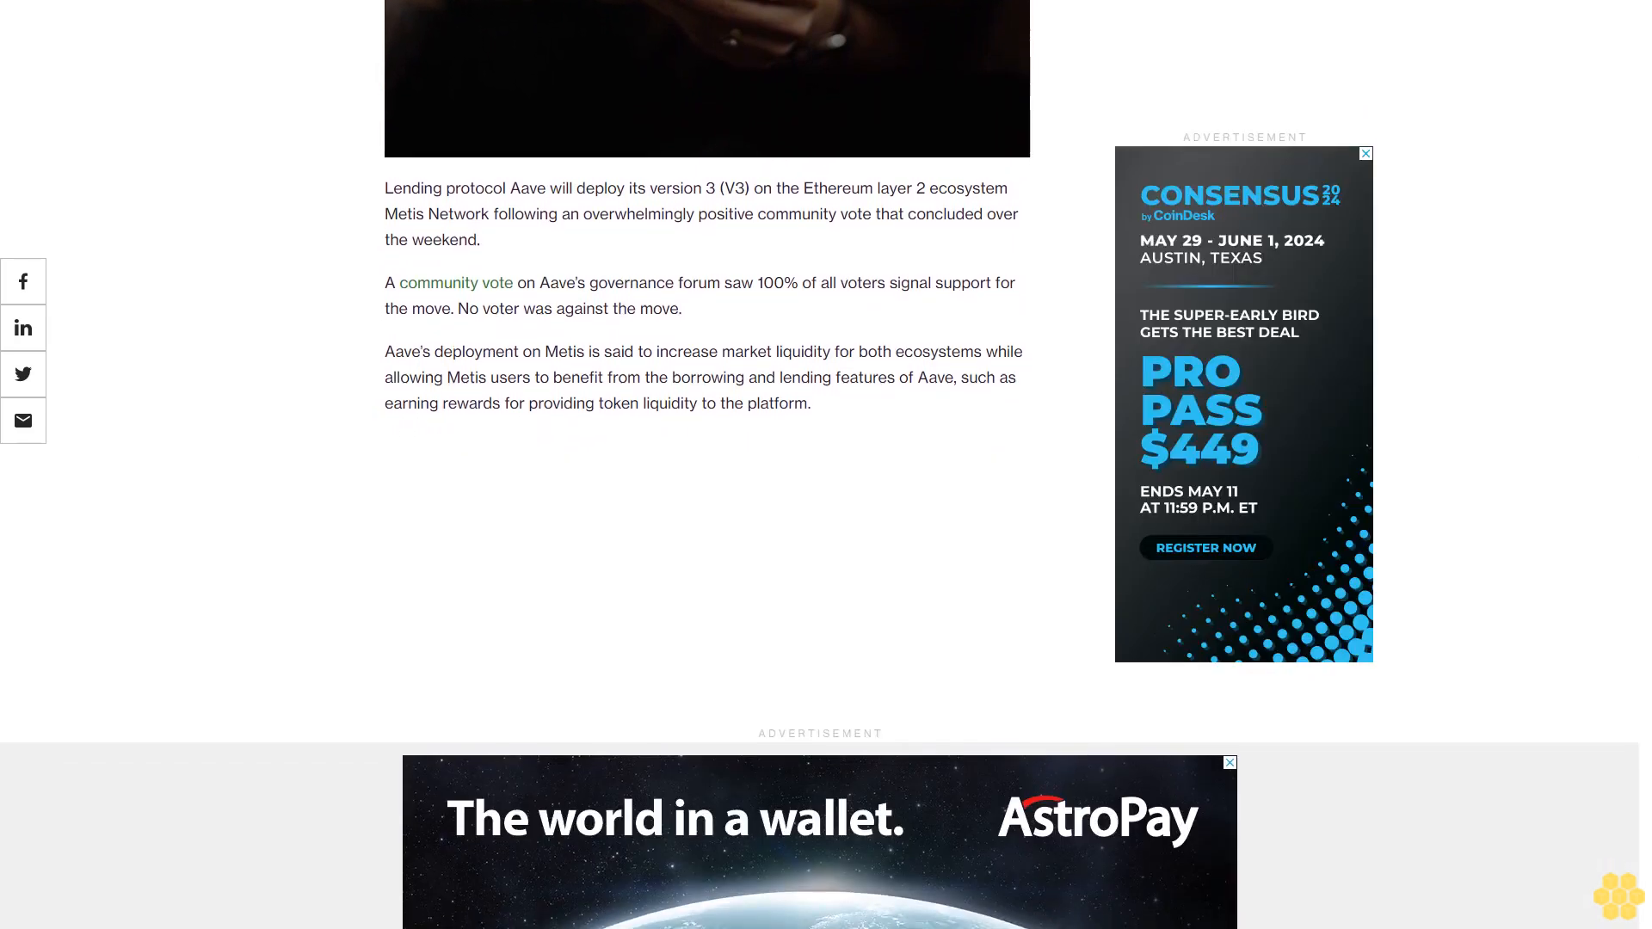
pyautogui.scroll(-3)
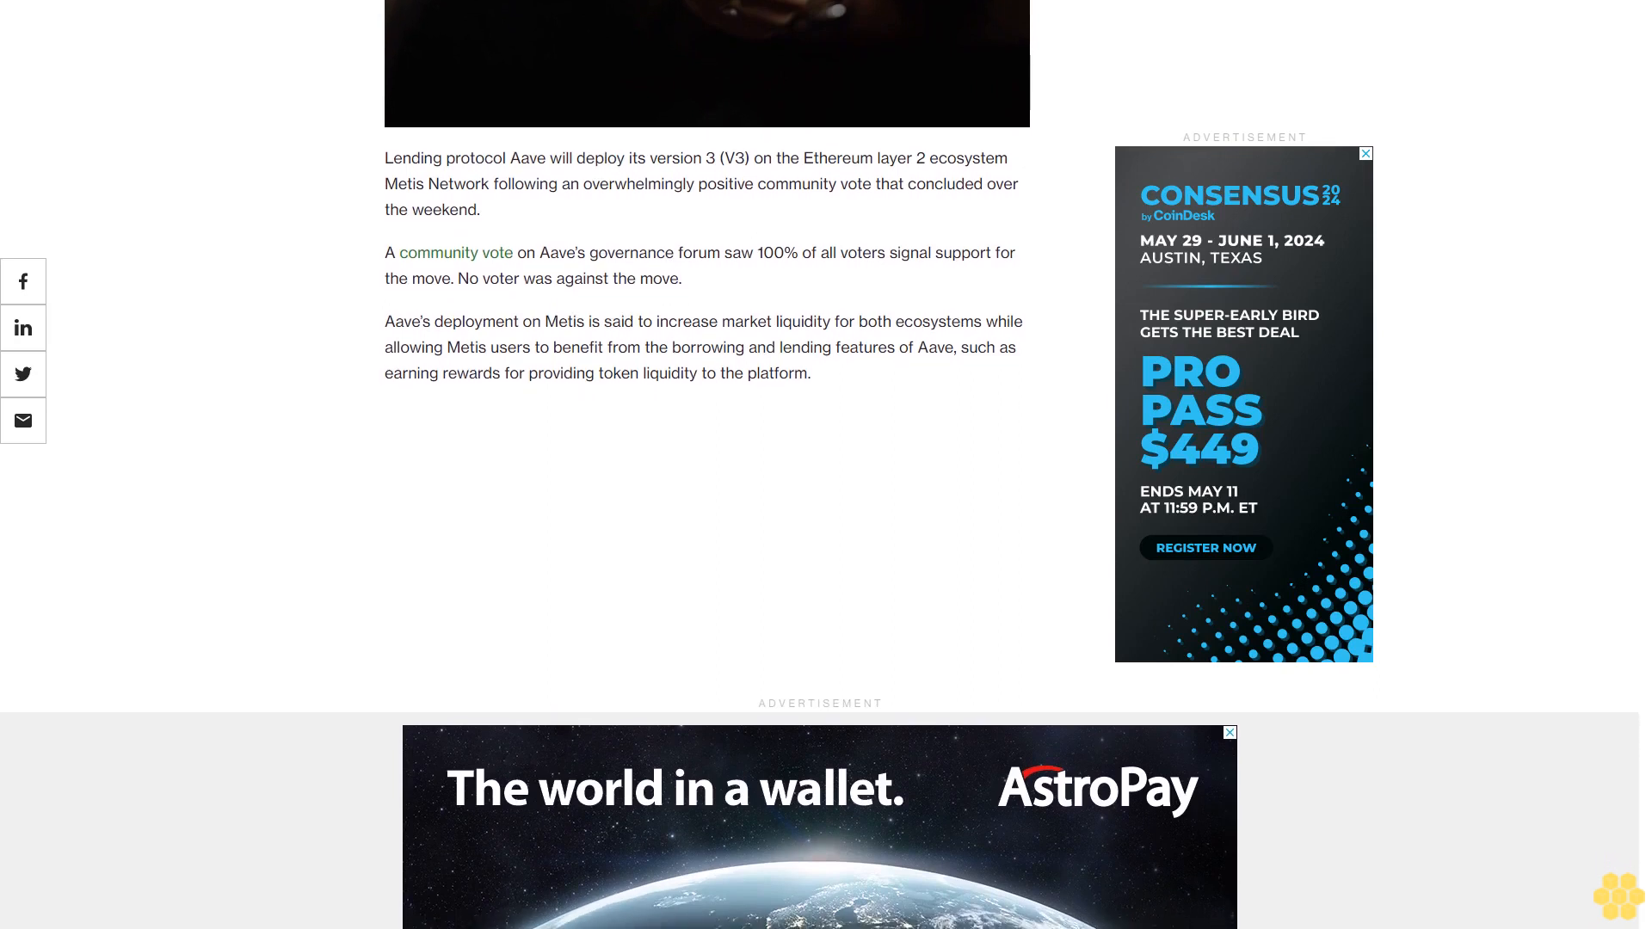
pyautogui.scroll(-3)
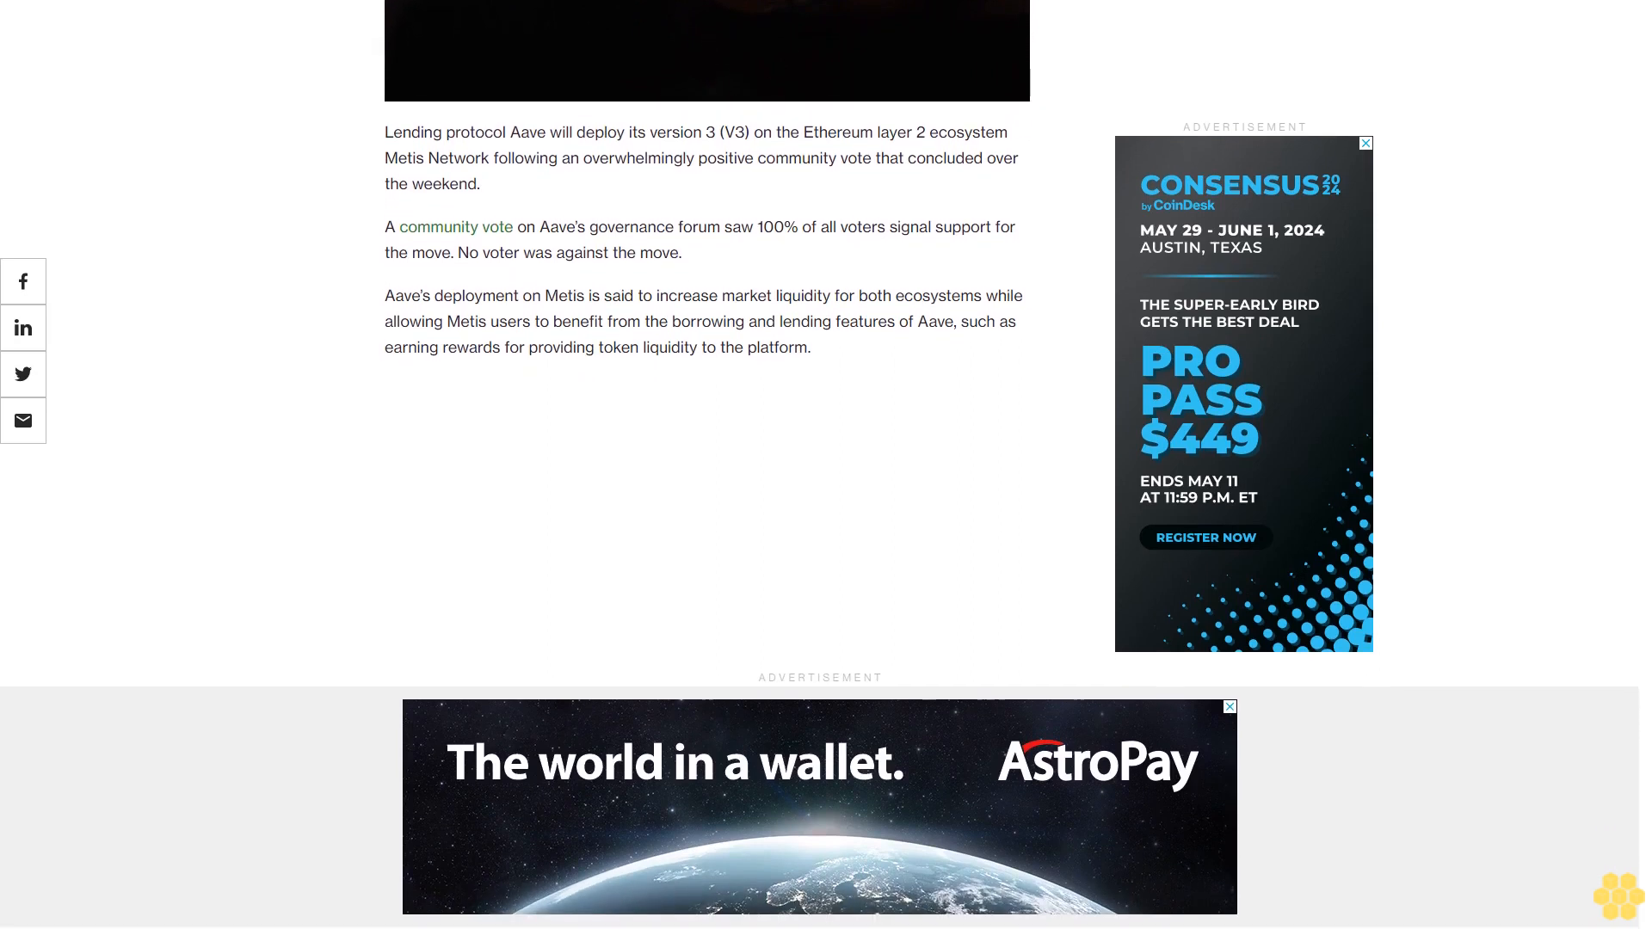
pyautogui.scroll(-3)
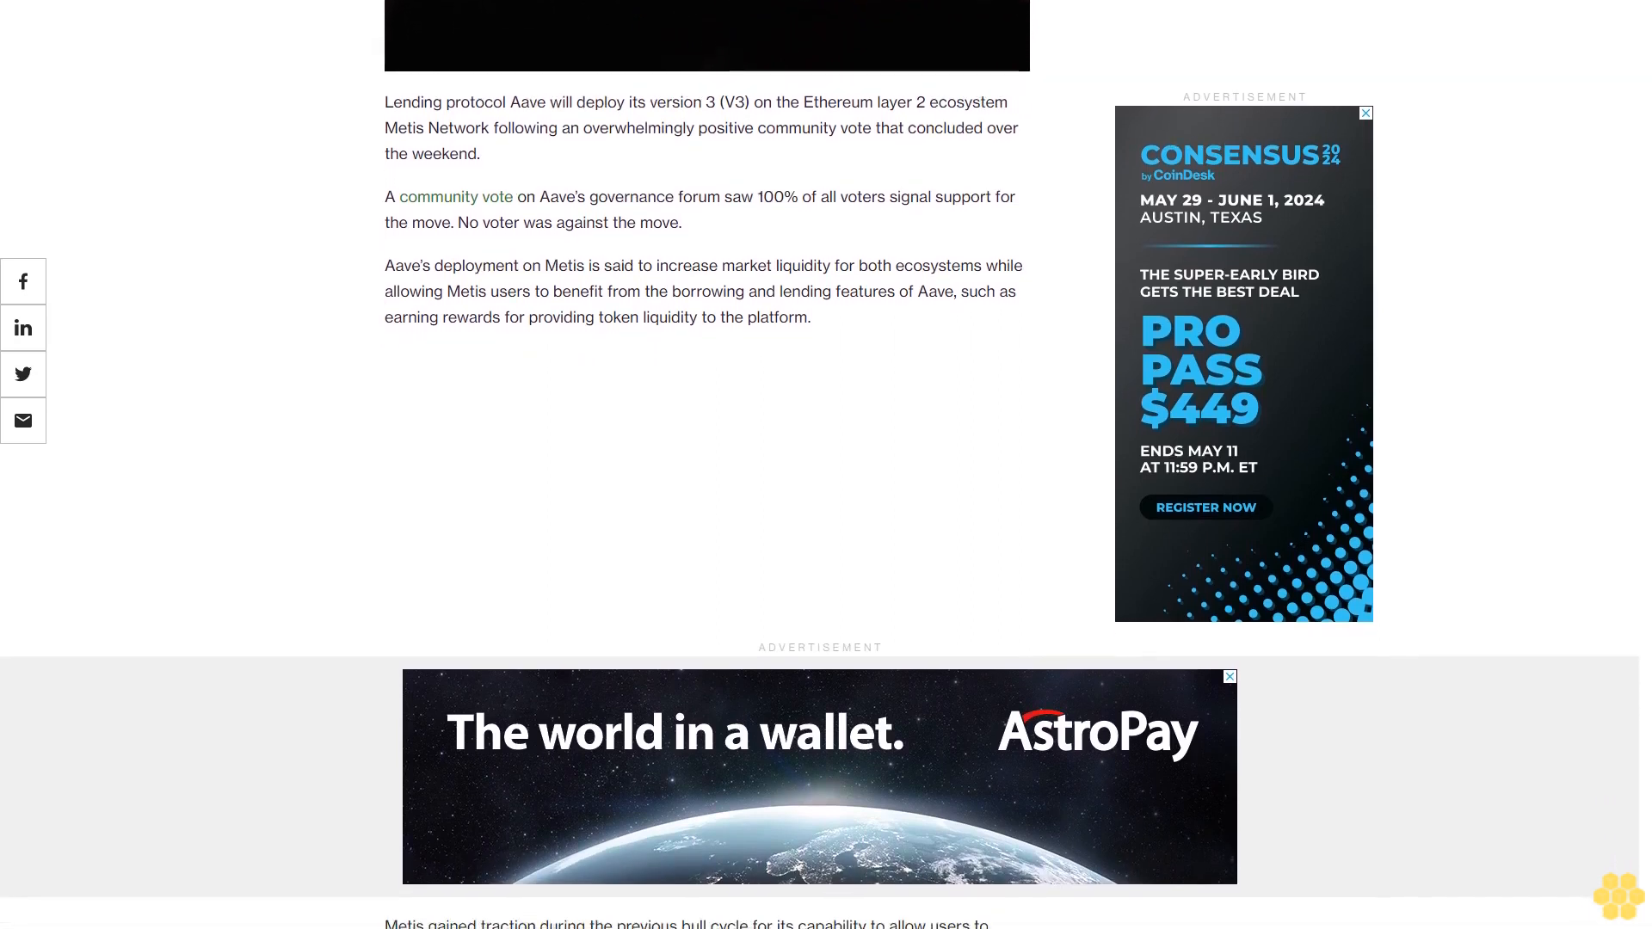
pyautogui.scroll(-3)
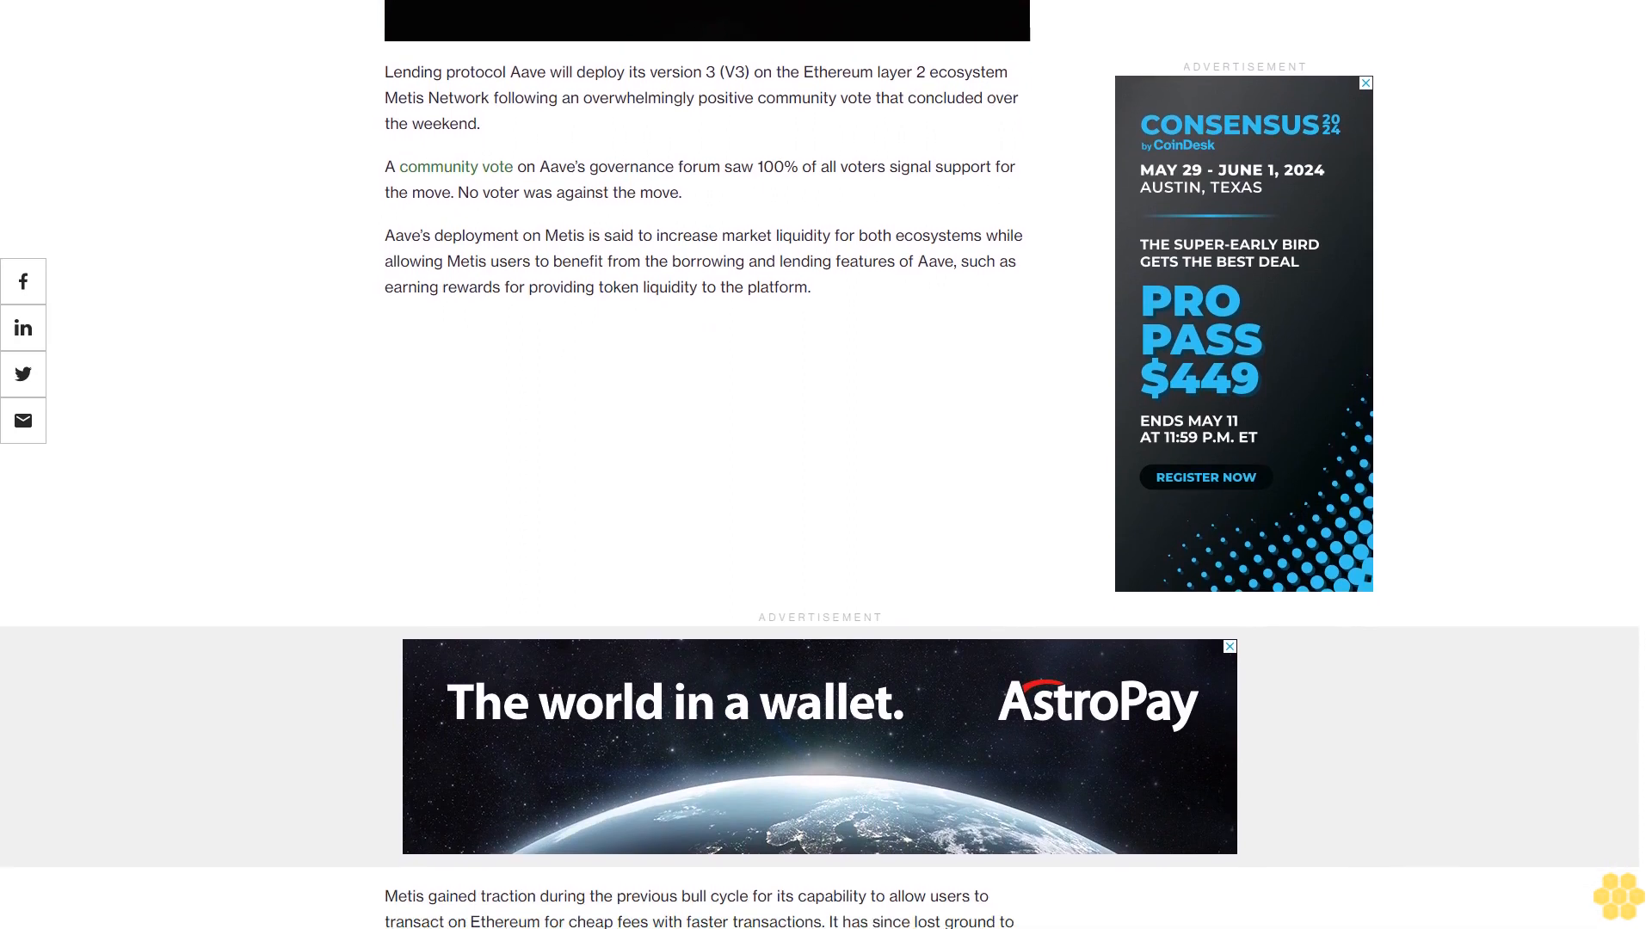
pyautogui.scroll(-3)
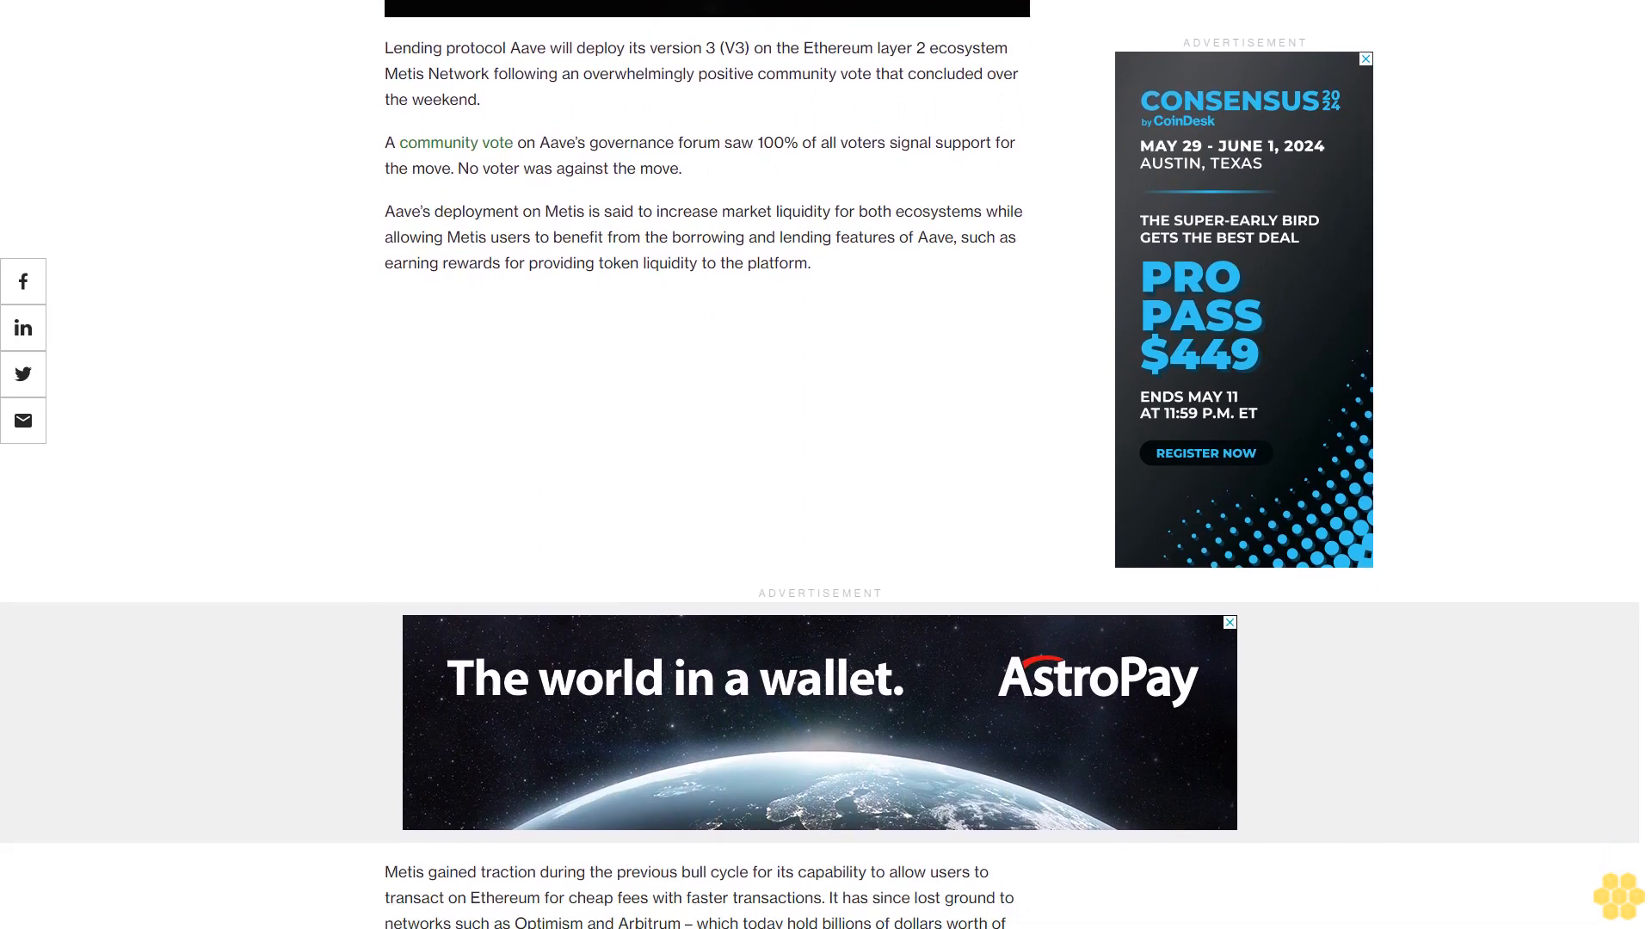
pyautogui.scroll(-3)
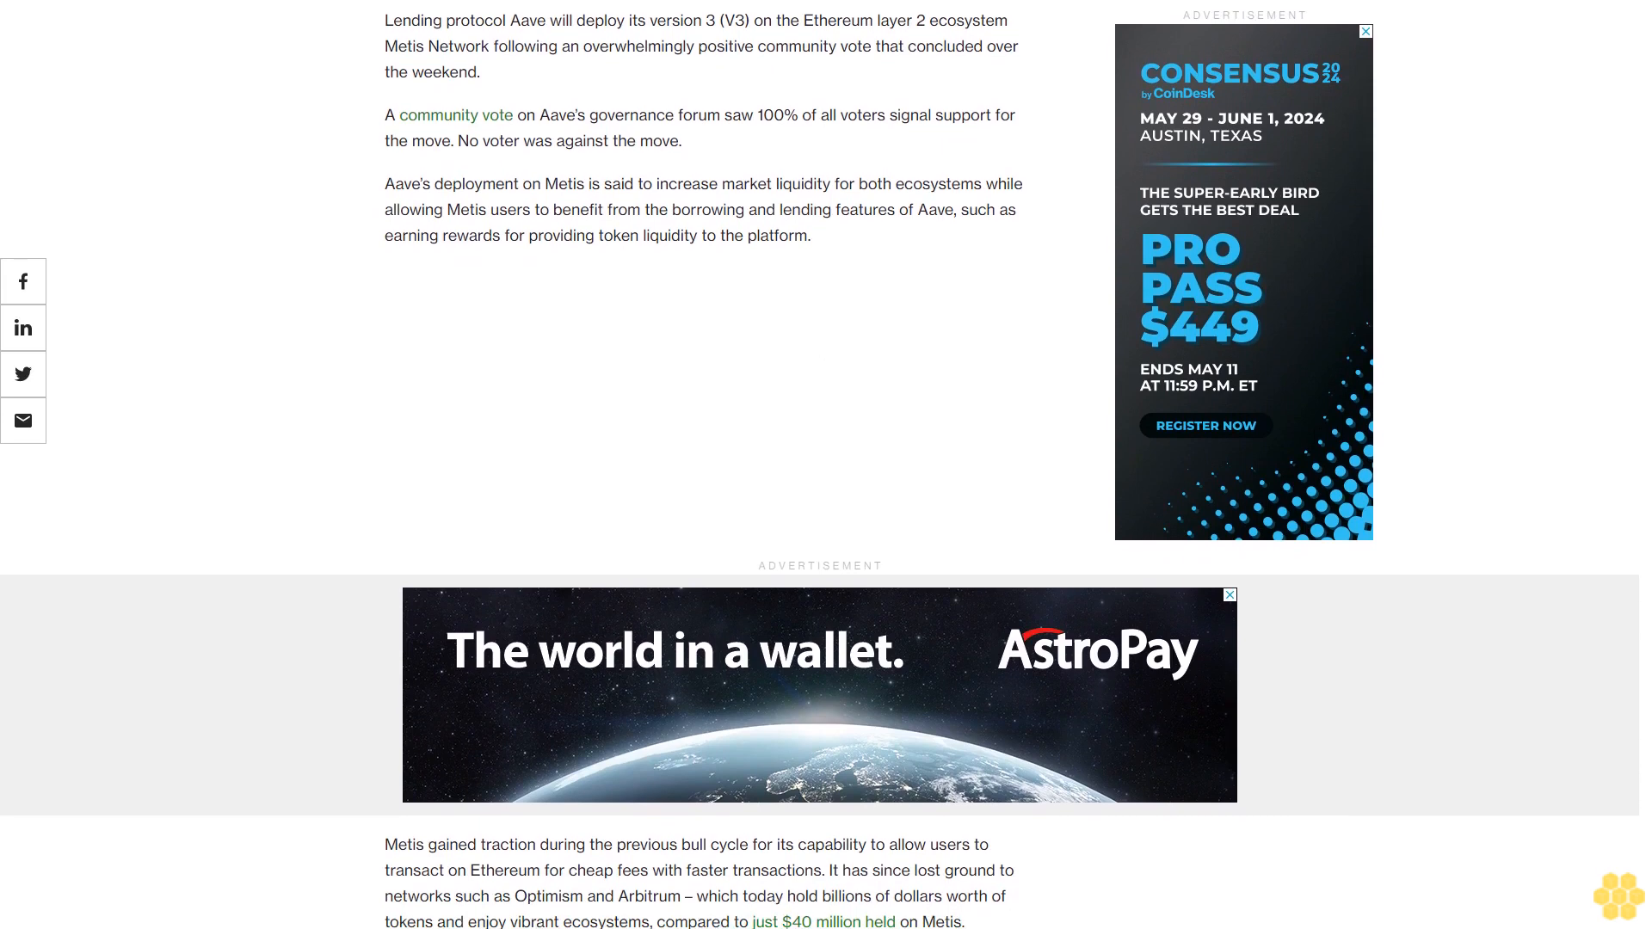
pyautogui.scroll(-3)
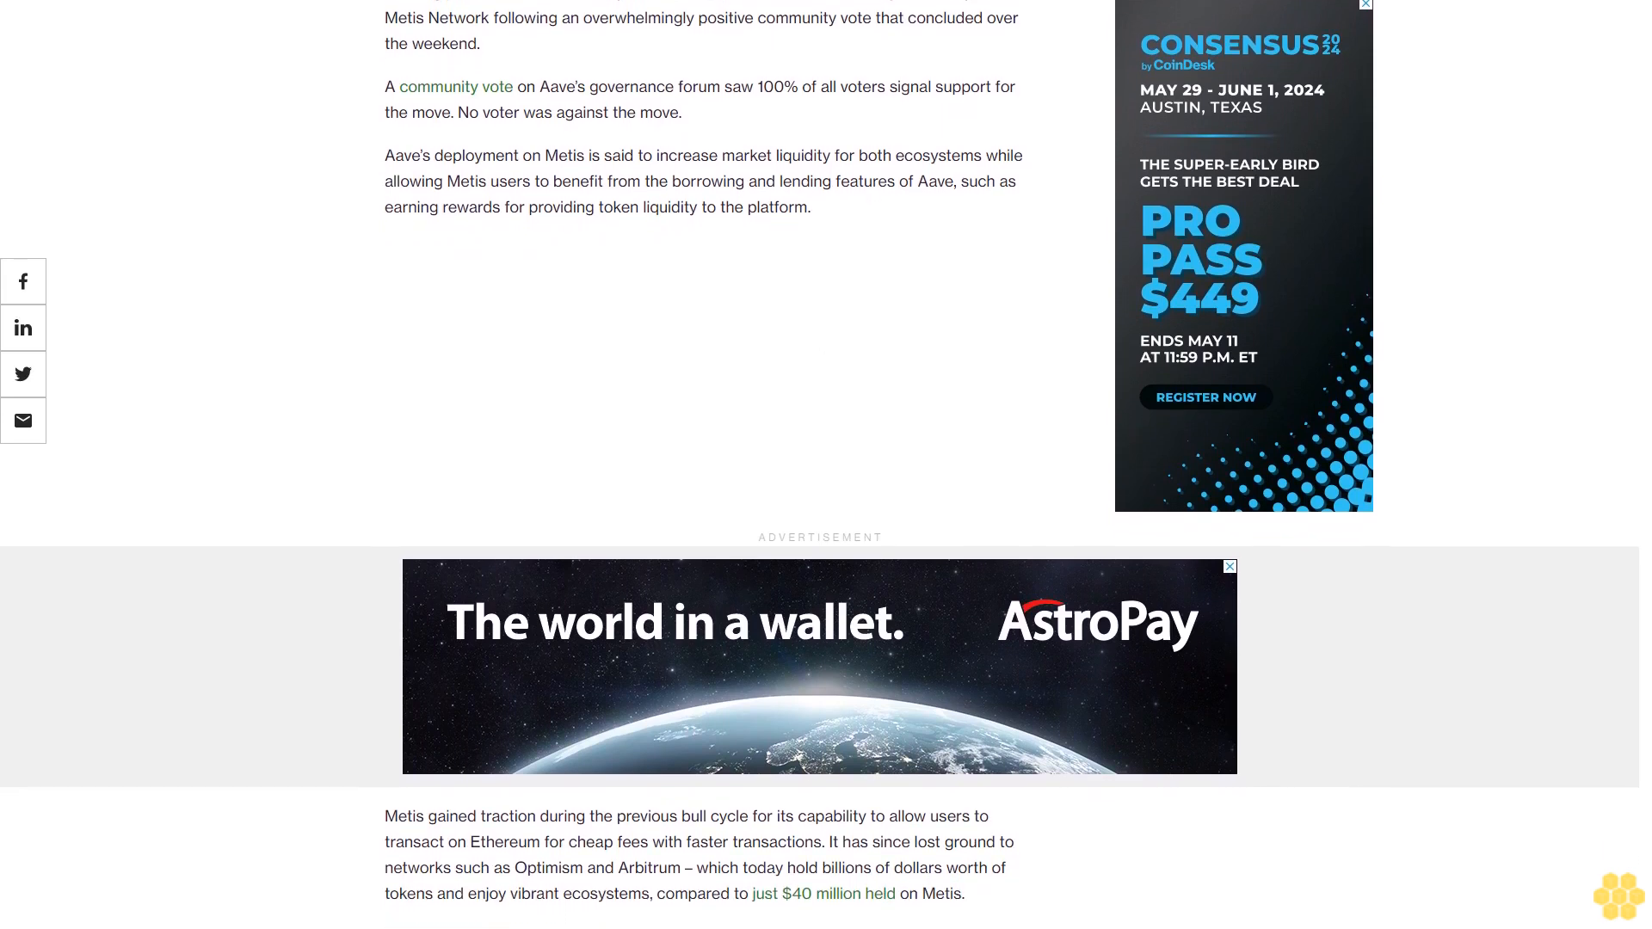
pyautogui.scroll(-3)
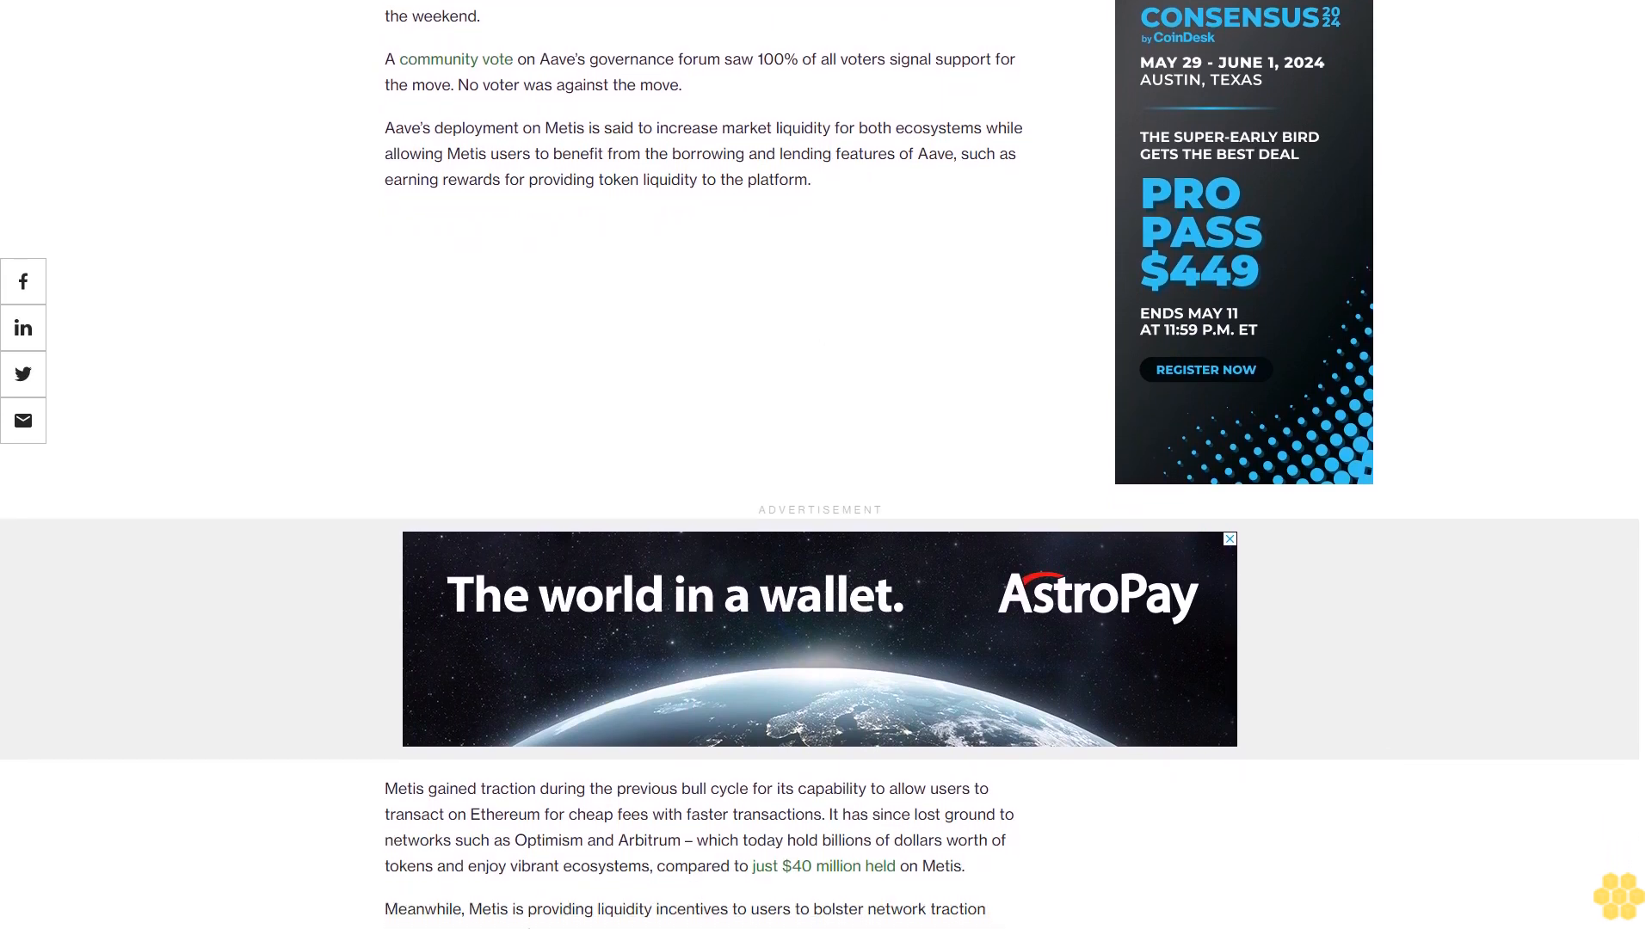
pyautogui.scroll(-3)
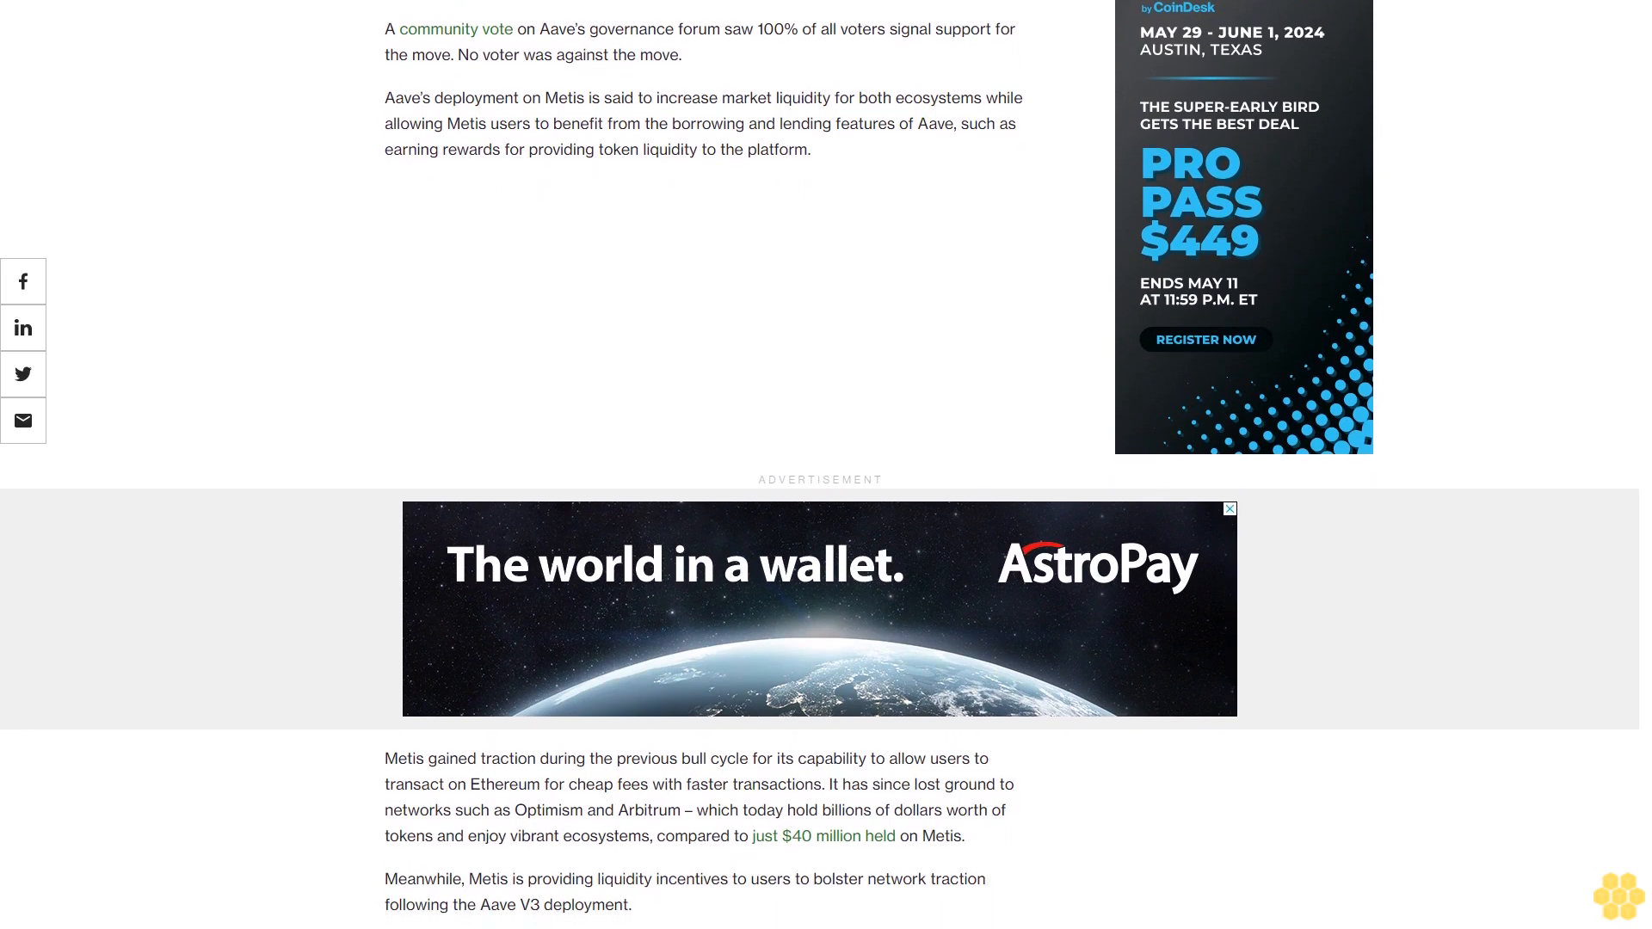
pyautogui.scroll(-3)
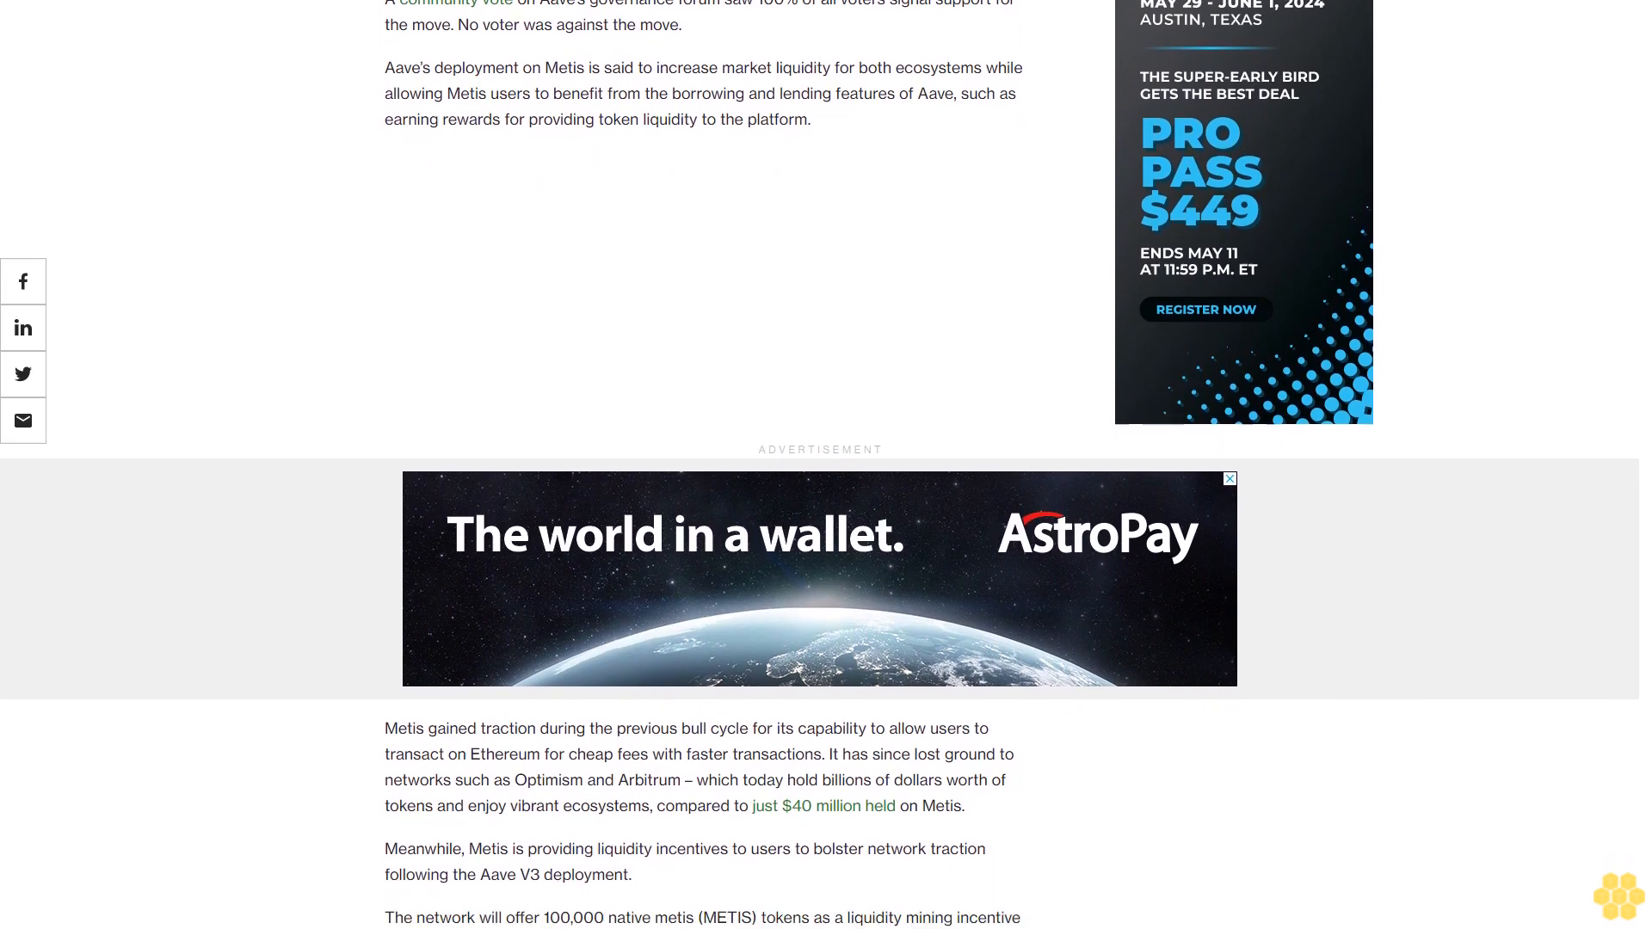
pyautogui.scroll(-3)
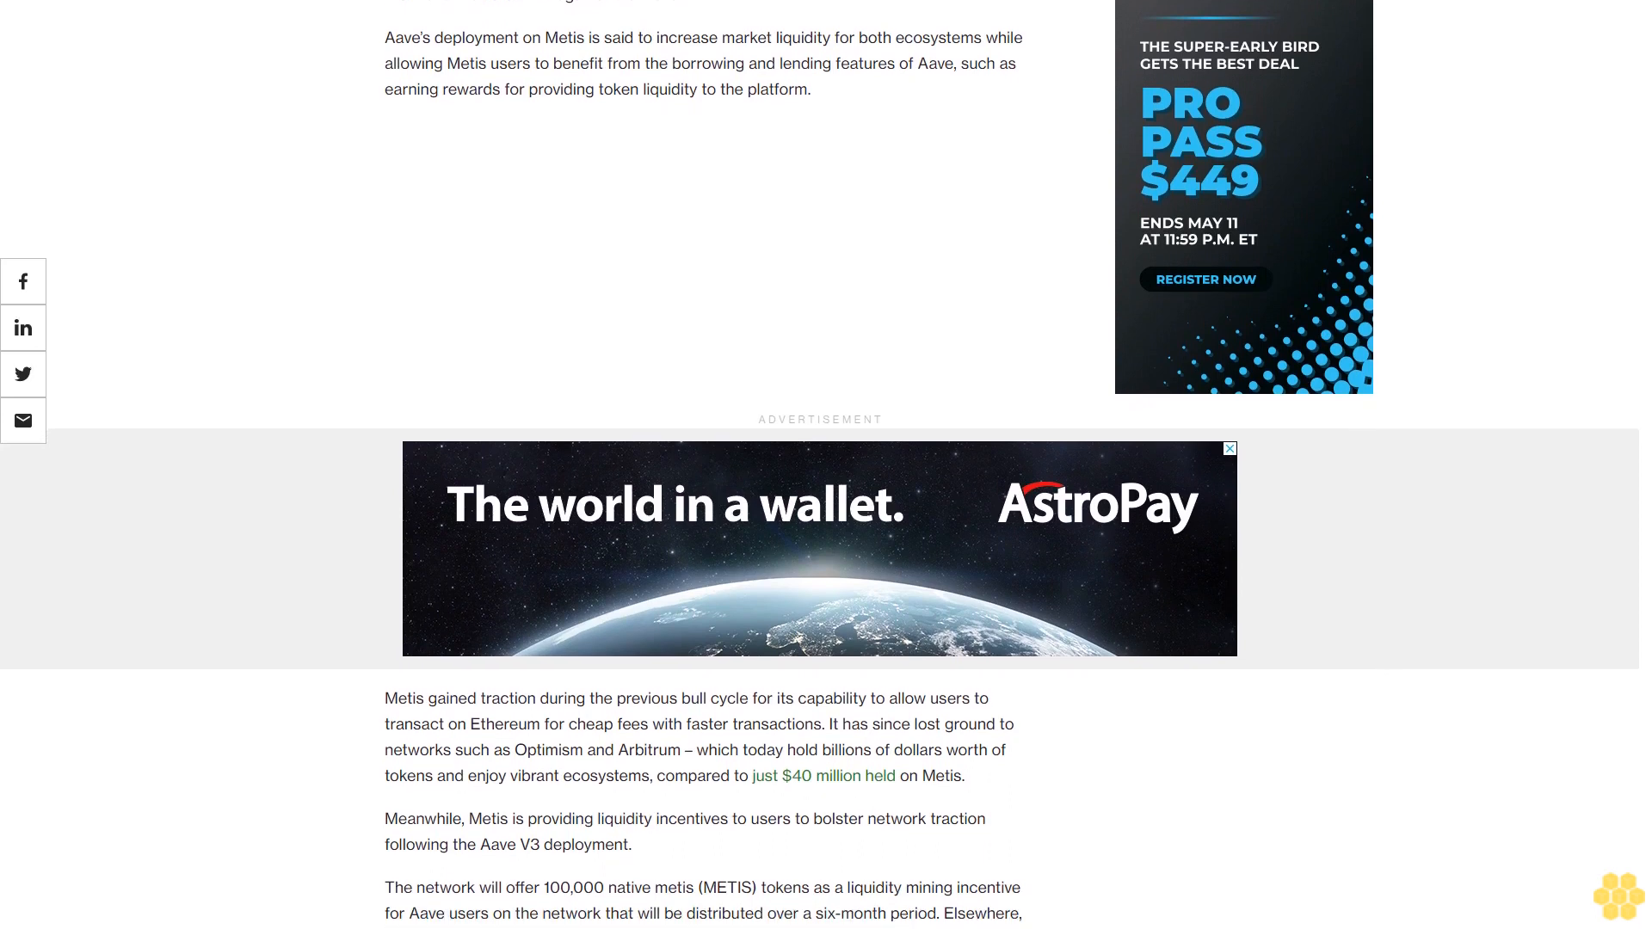
pyautogui.scroll(-3)
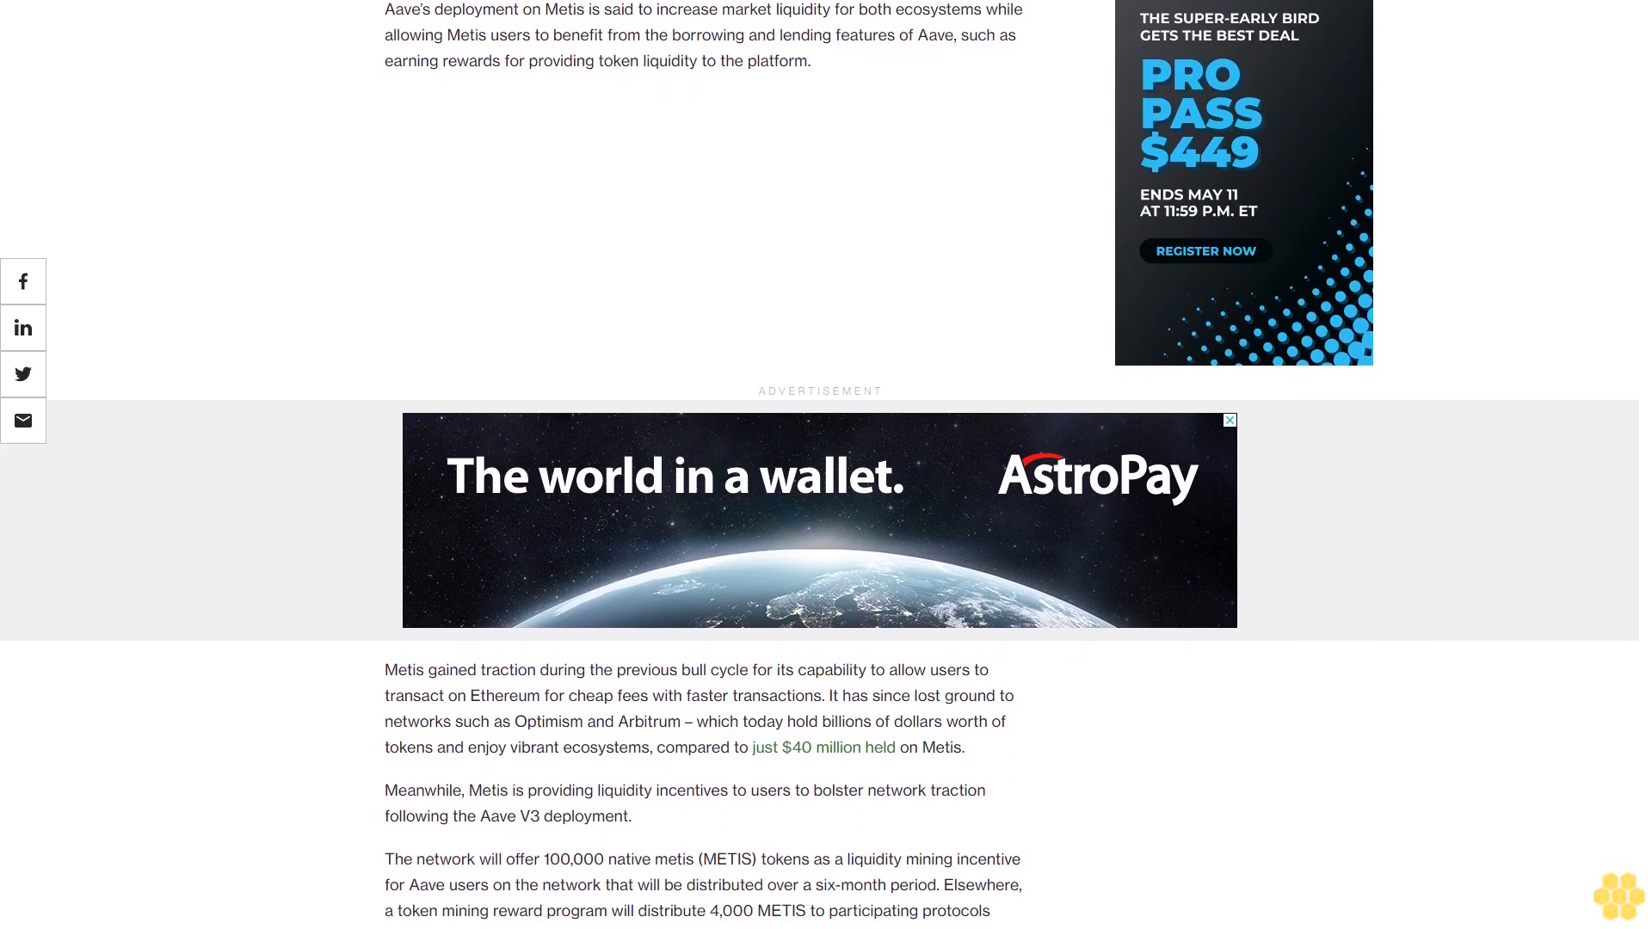
pyautogui.scroll(-3)
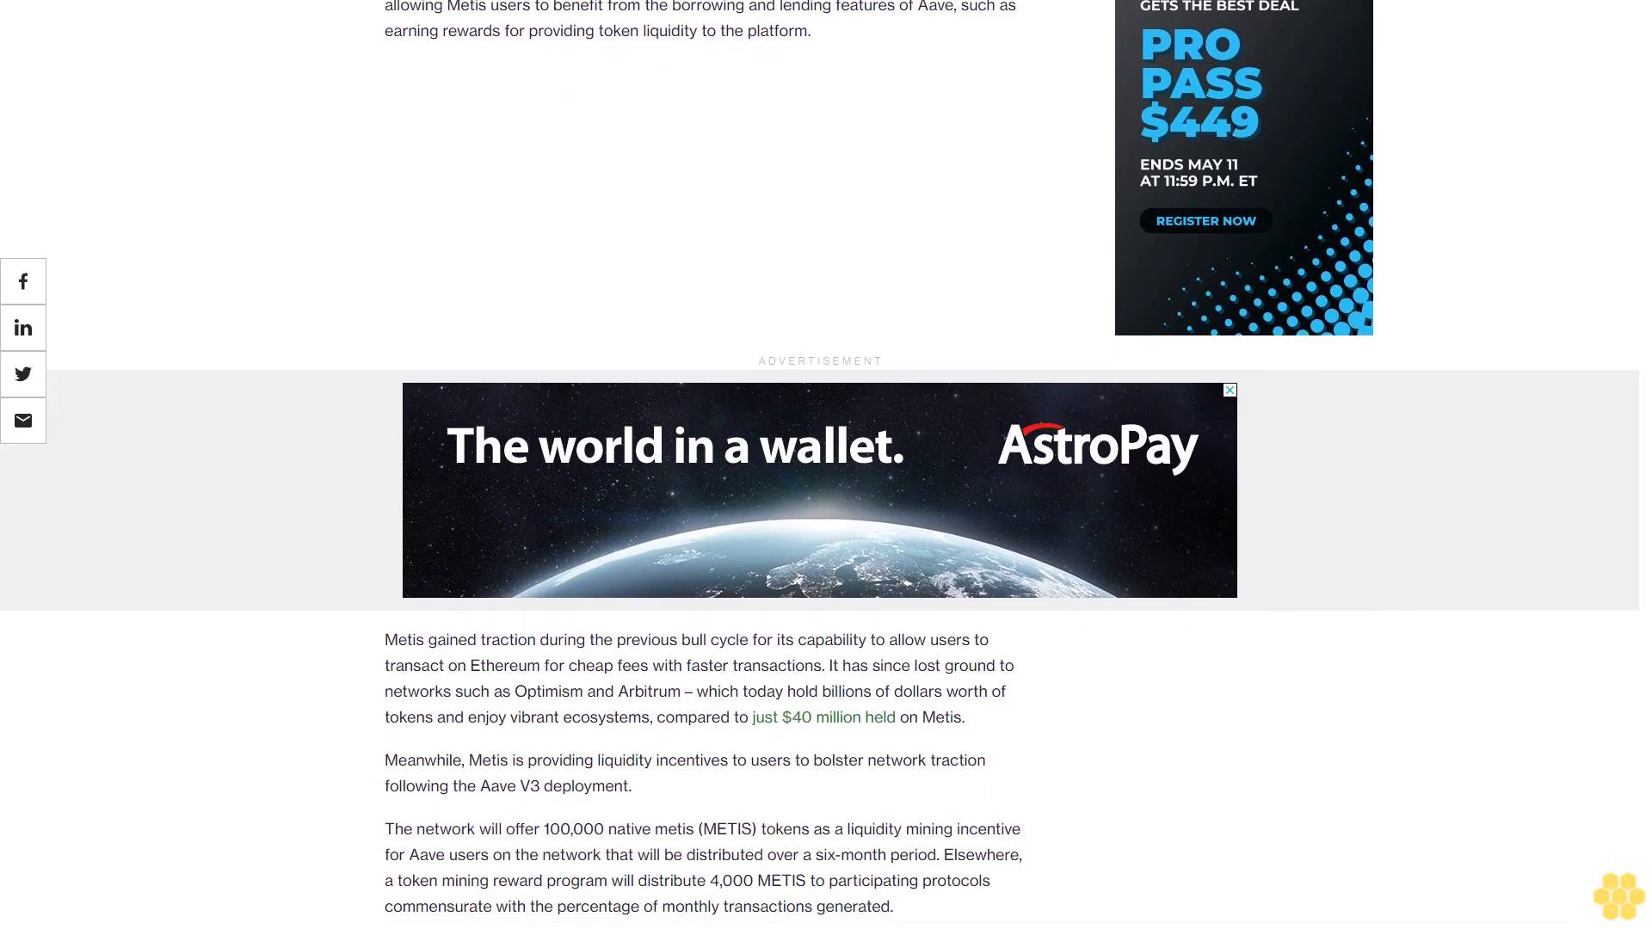
pyautogui.scroll(-3)
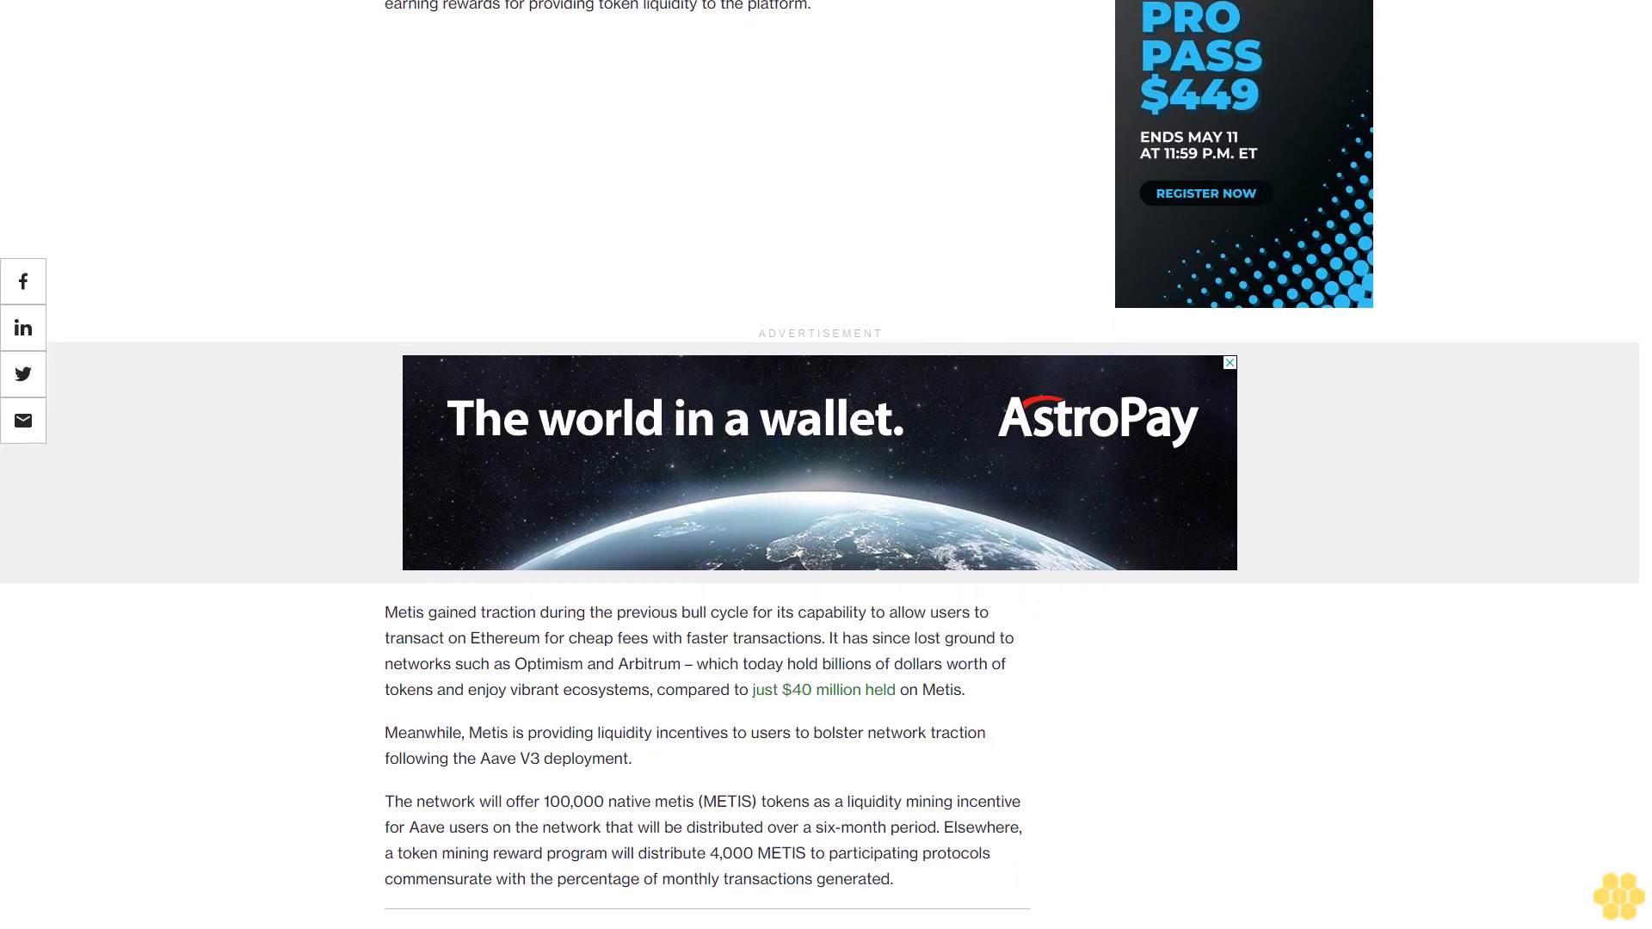
pyautogui.scroll(-3)
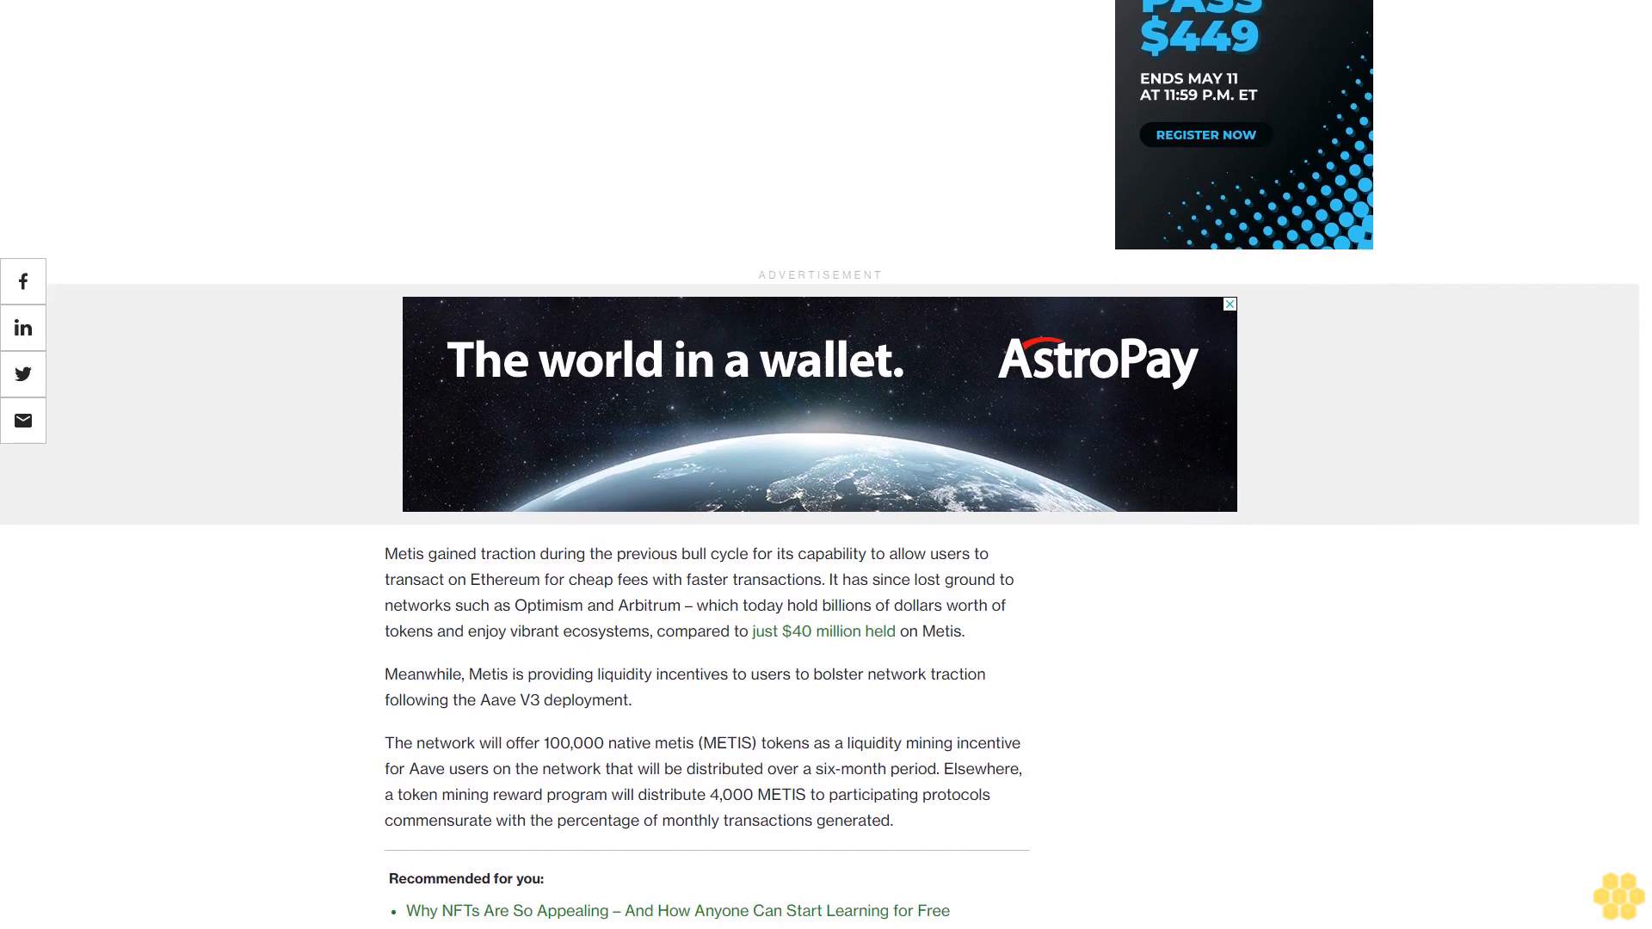
pyautogui.scroll(-3)
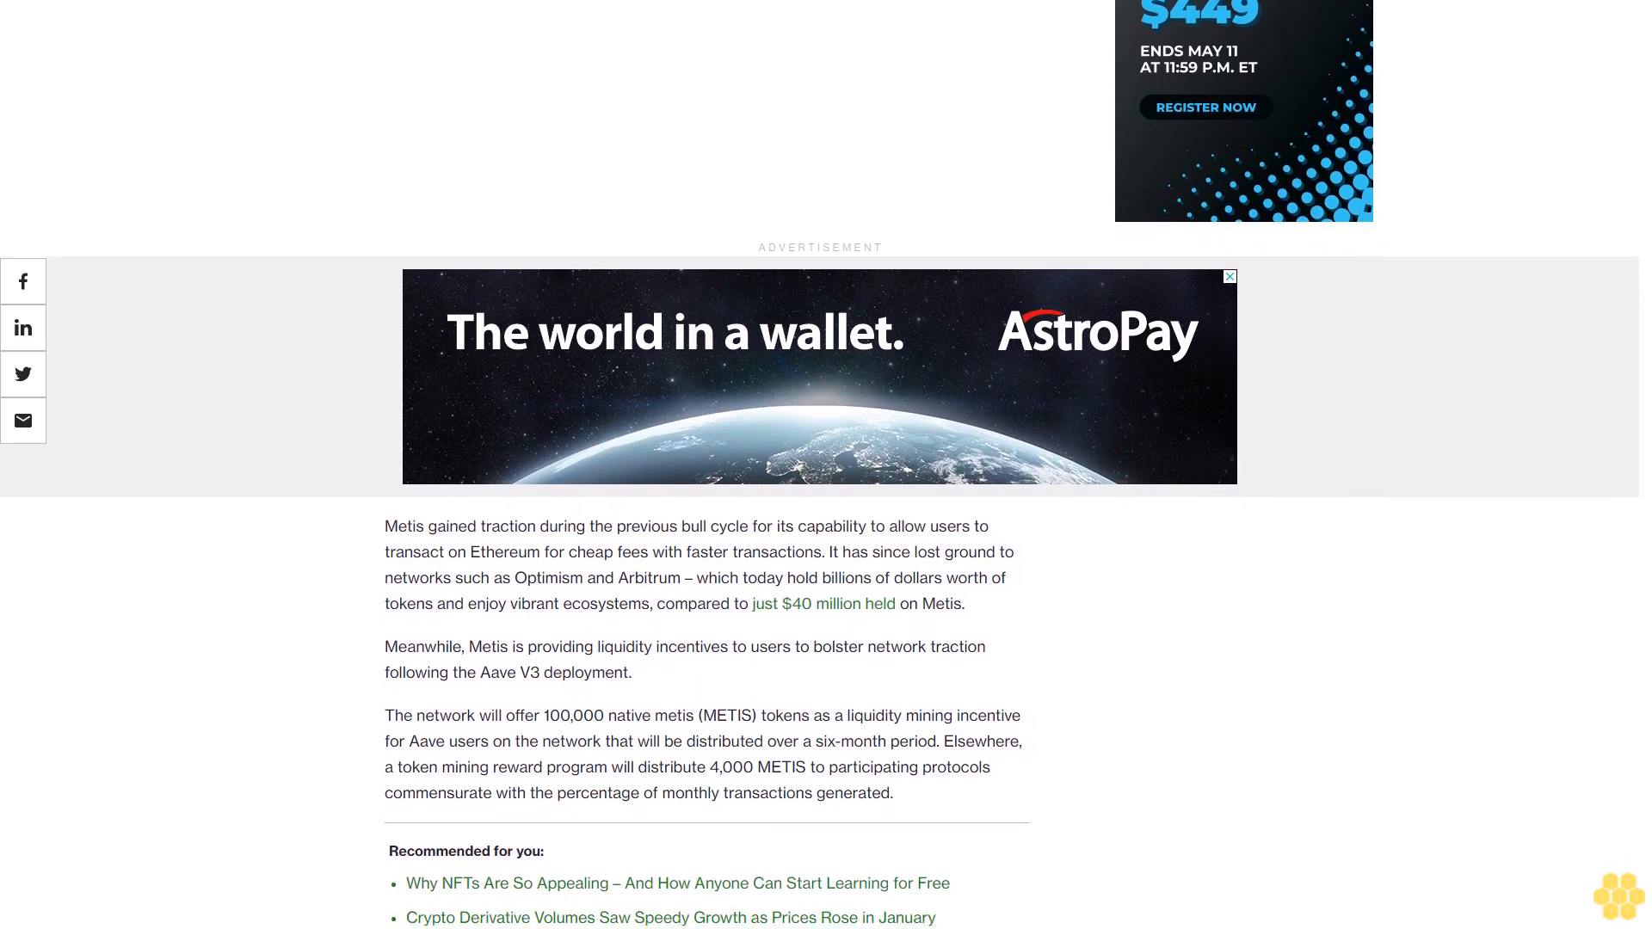
pyautogui.scroll(-3)
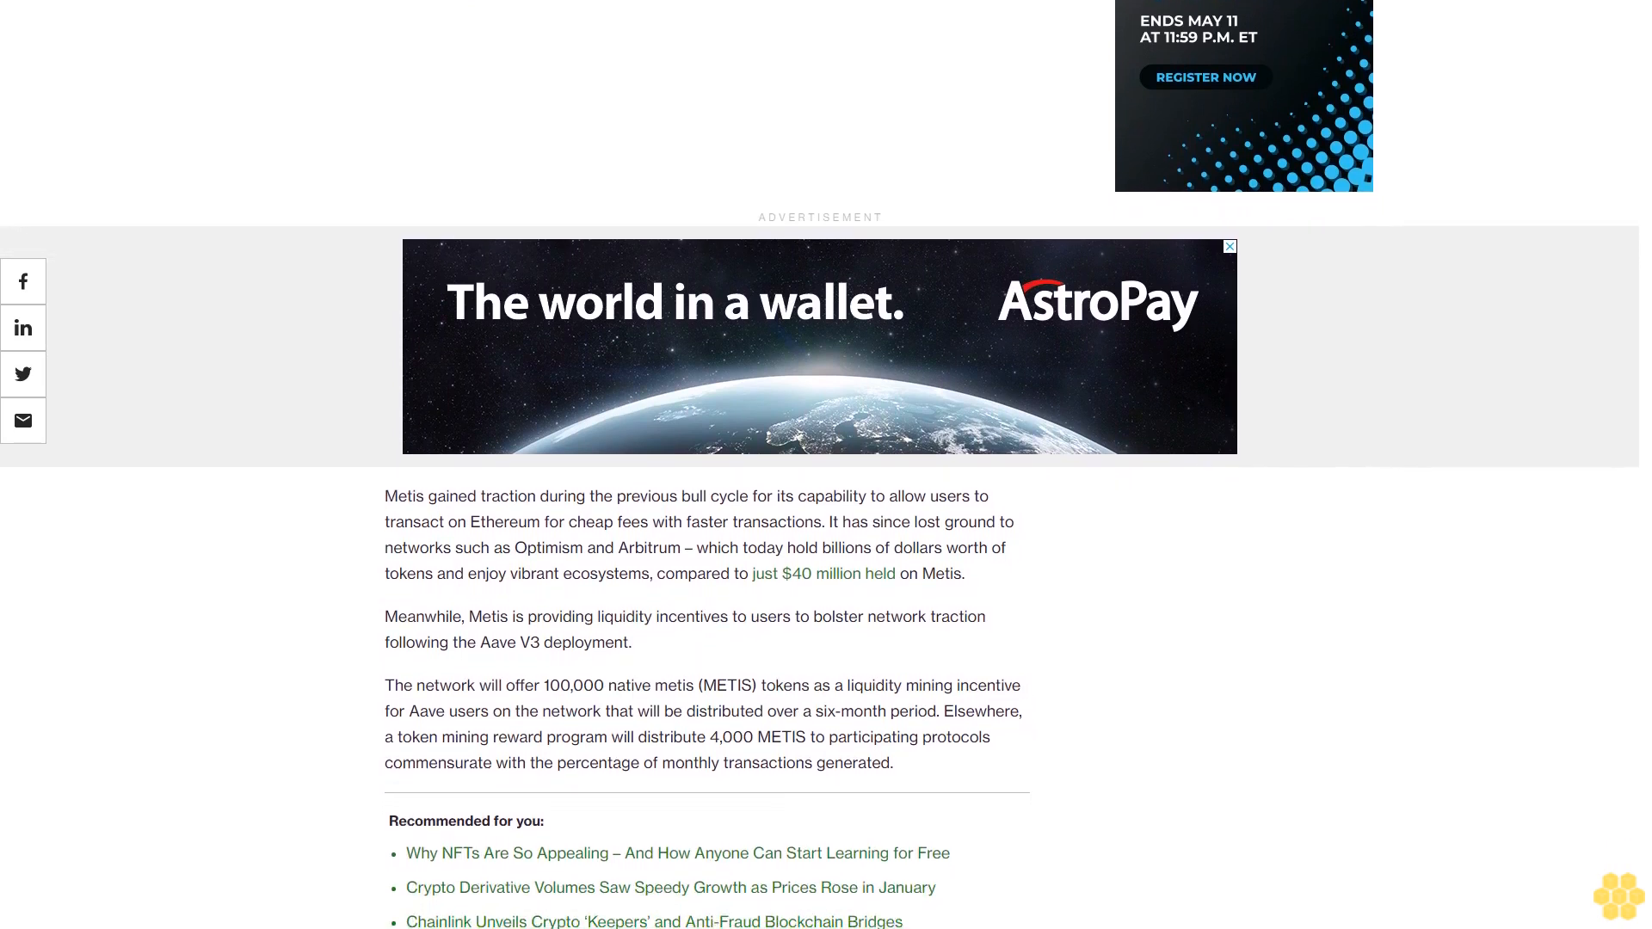
pyautogui.scroll(-3)
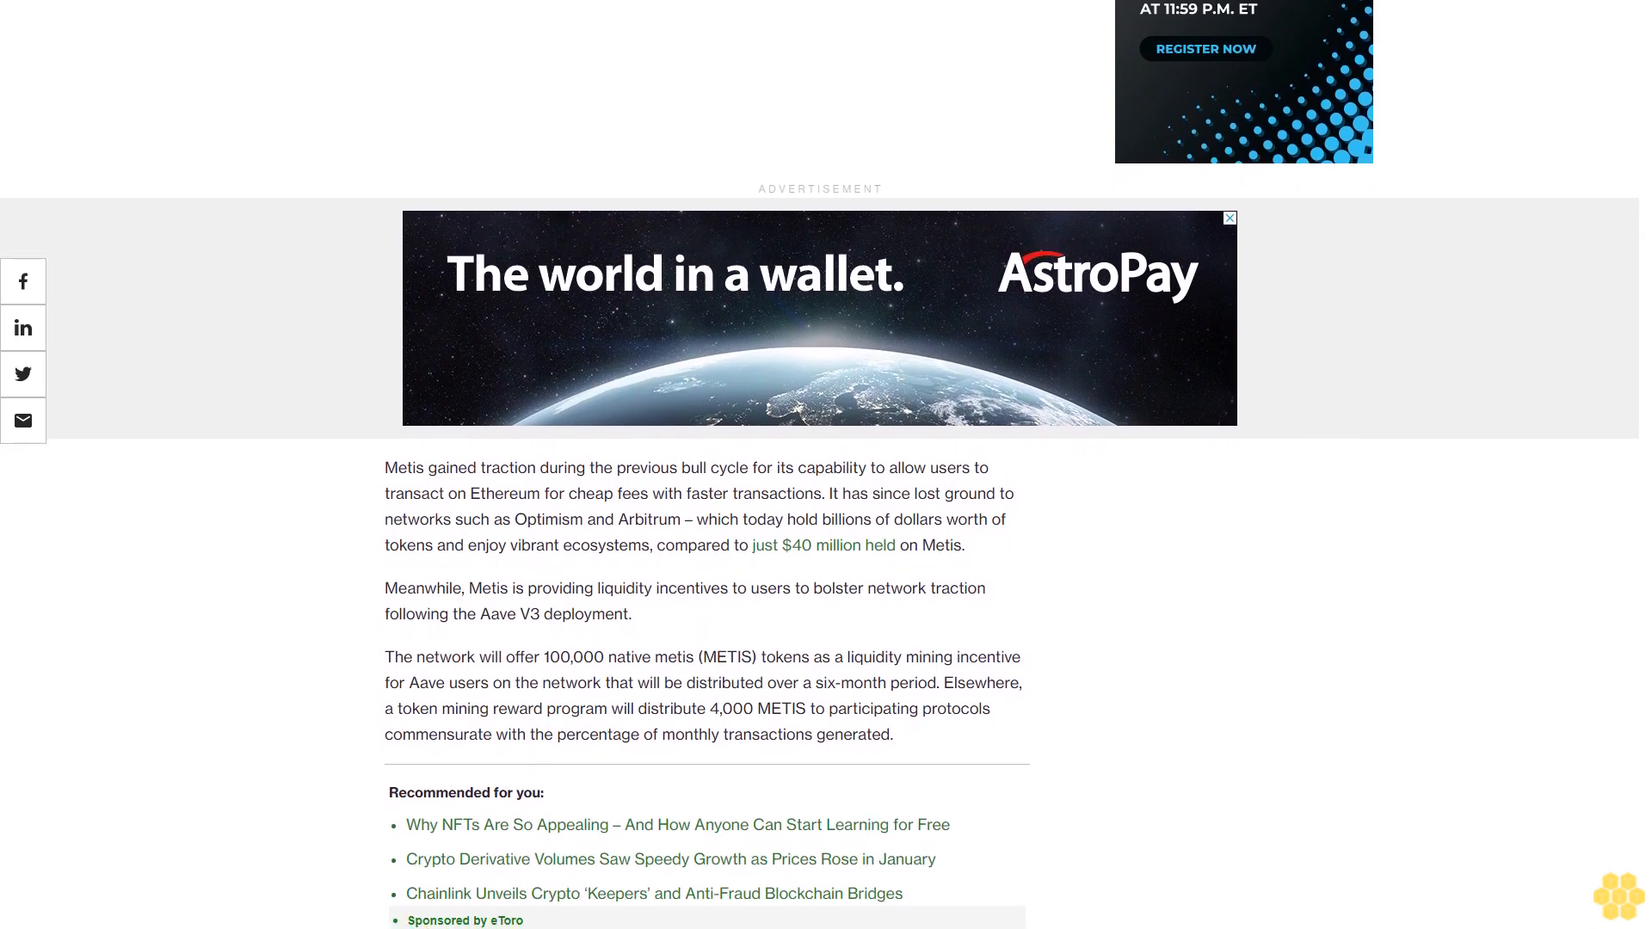
pyautogui.scroll(-3)
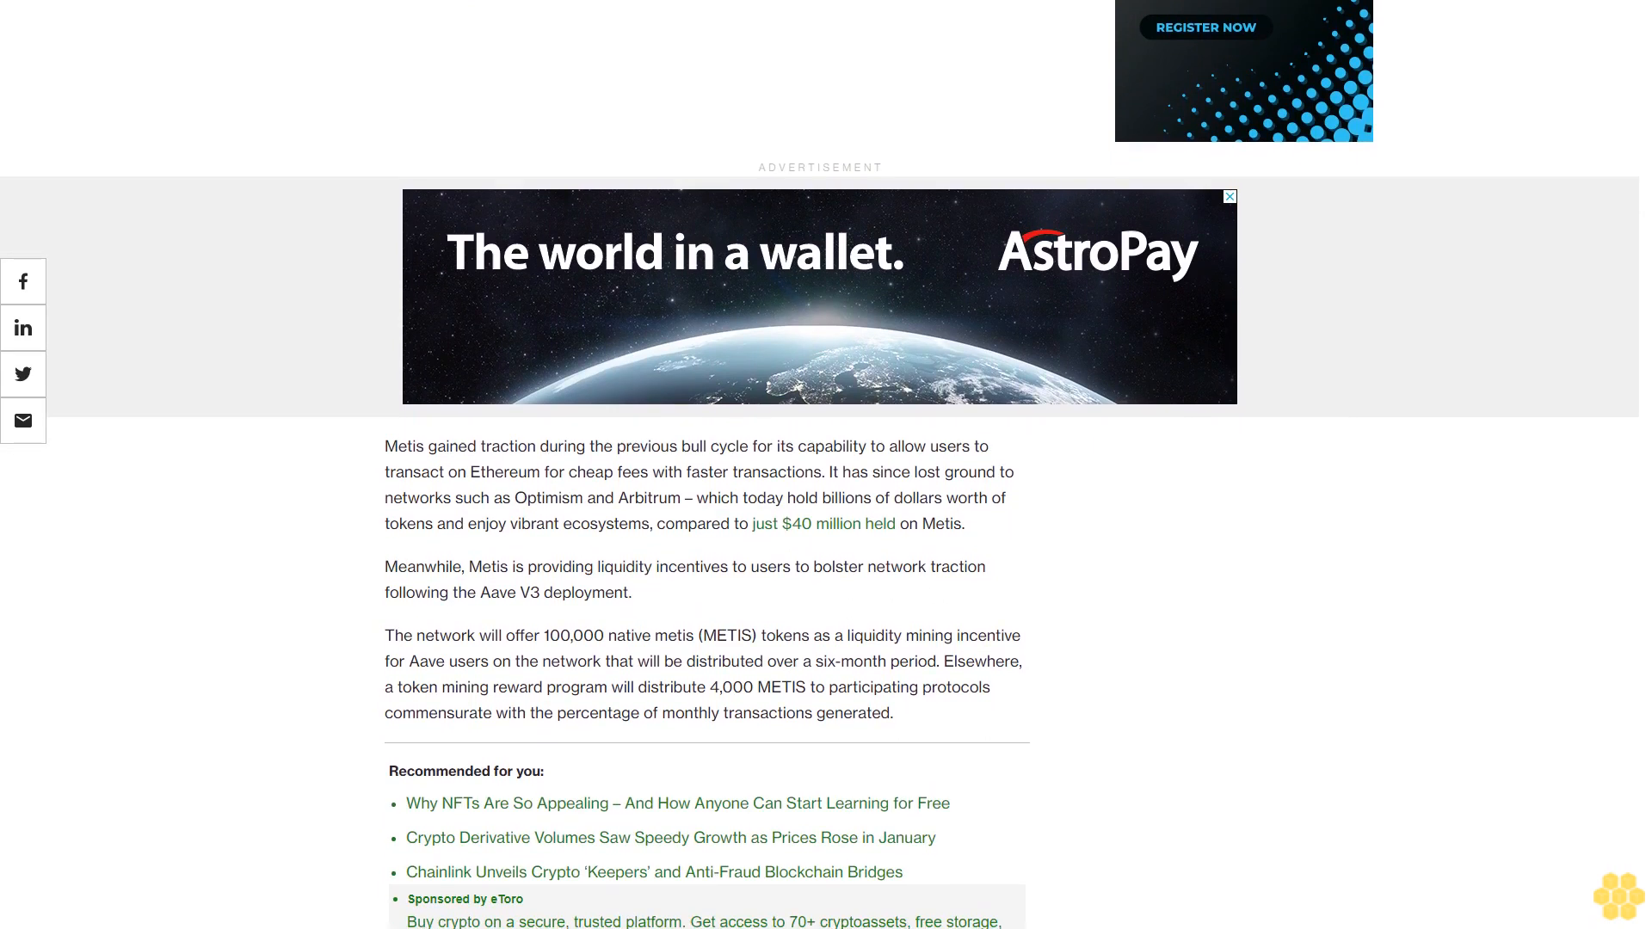
pyautogui.scroll(-3)
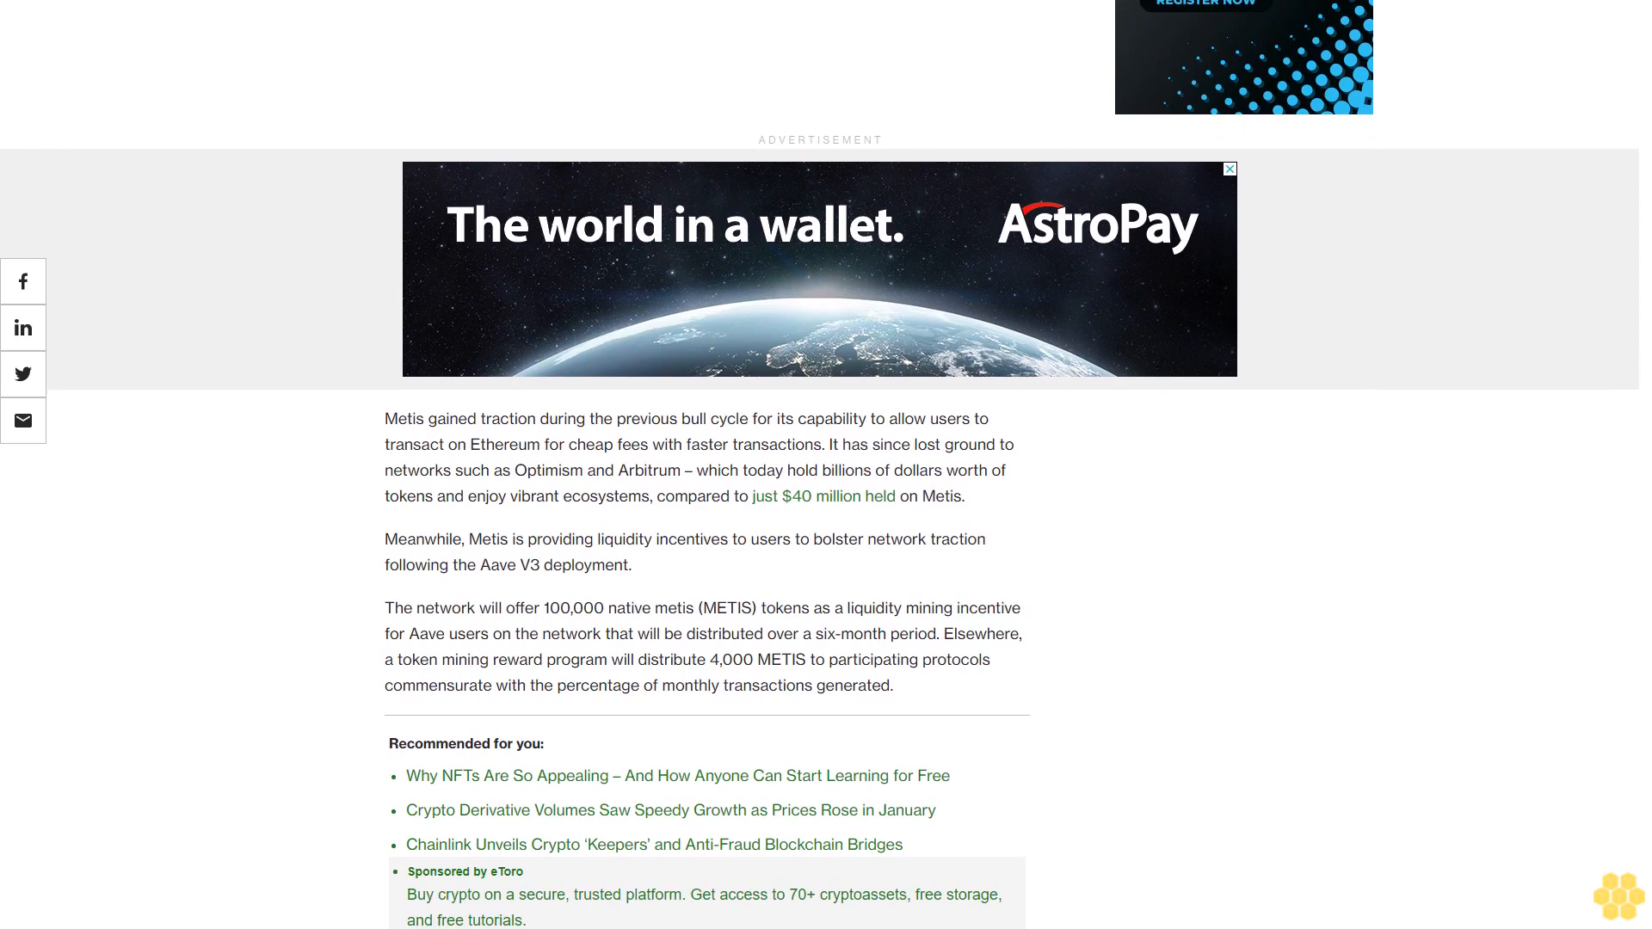
pyautogui.scroll(-3)
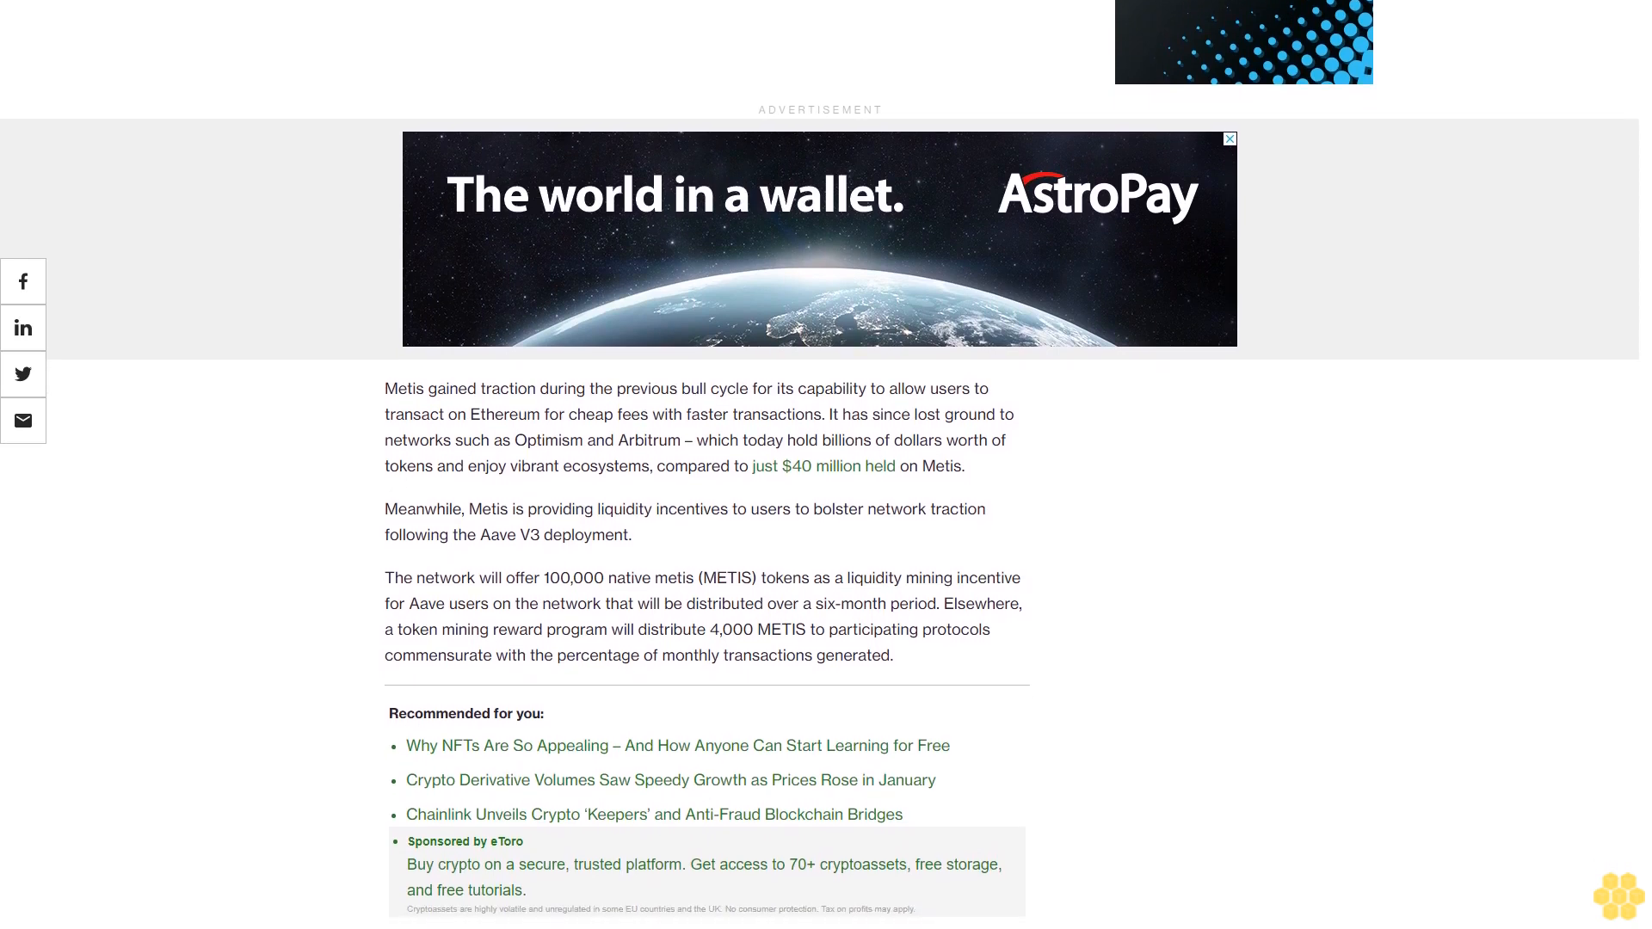
pyautogui.scroll(-3)
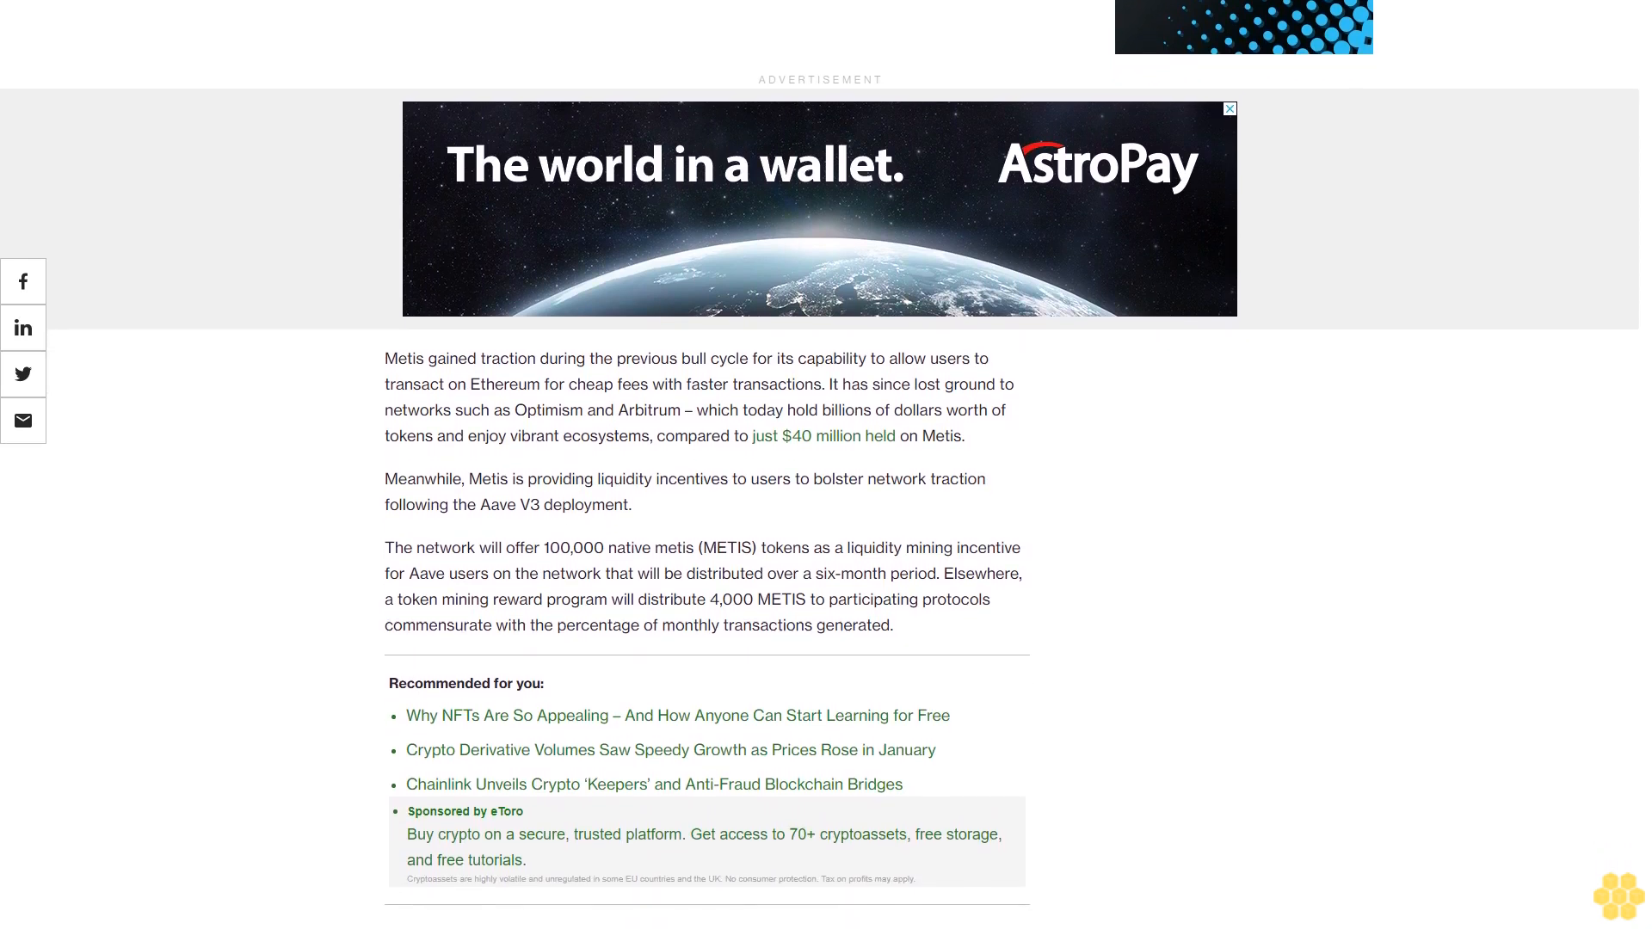
pyautogui.scroll(-3)
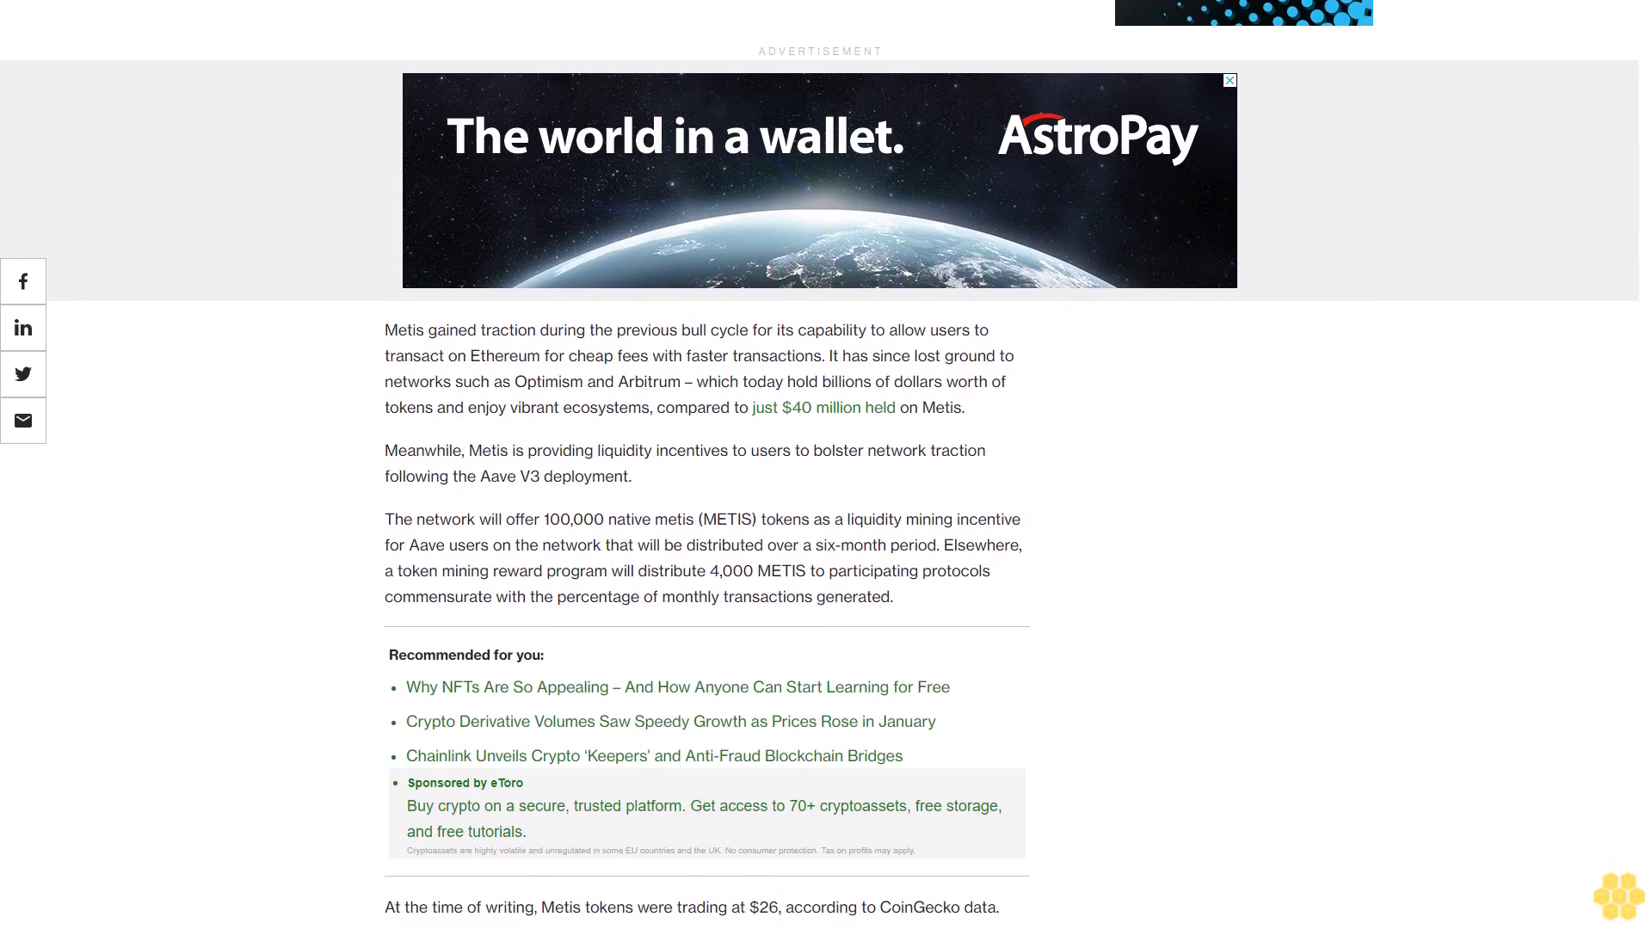